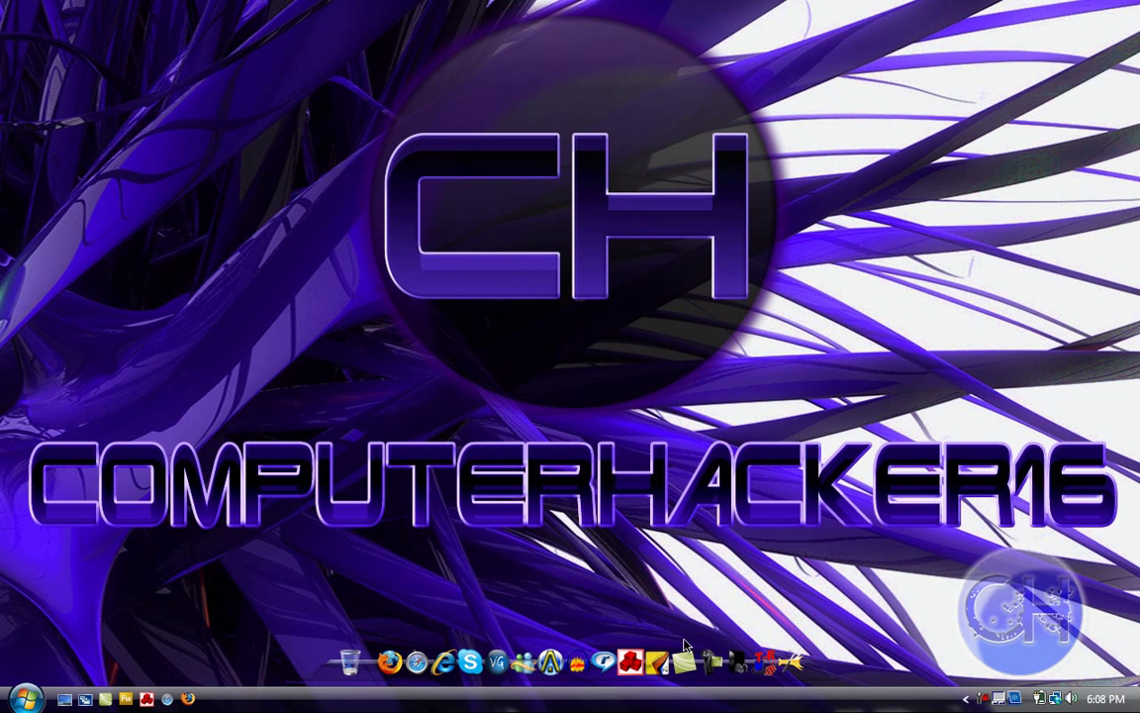
mouse_move(597, 541)
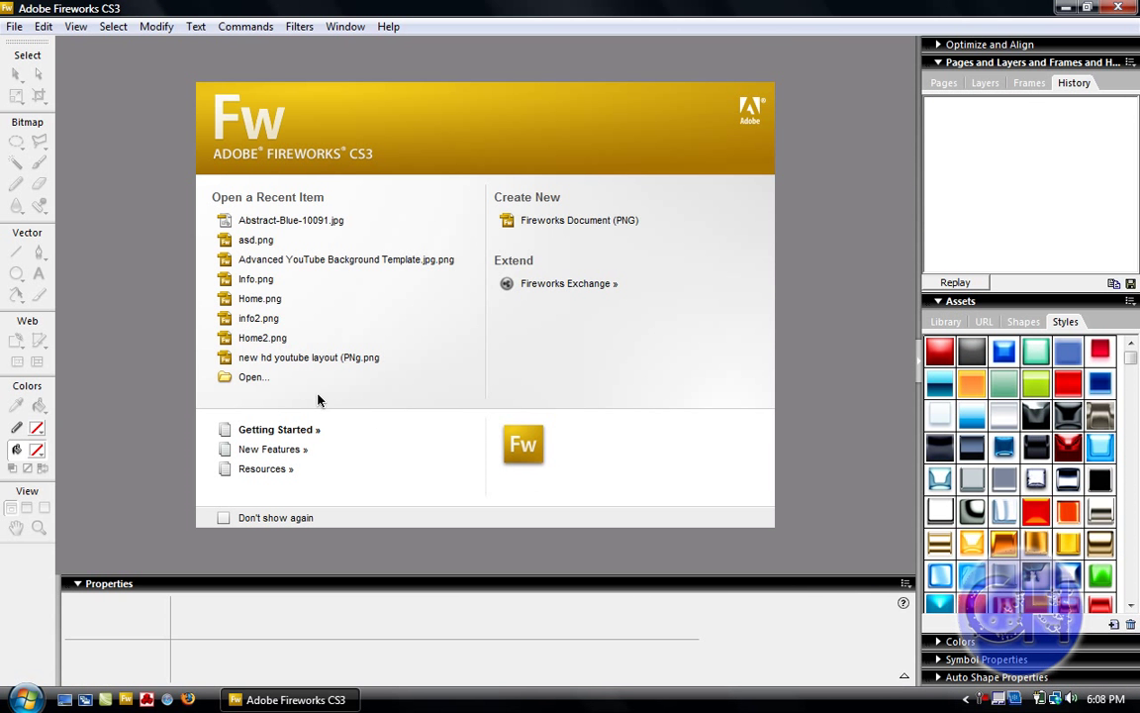
Open Abstract-Blue-10091.jpg from the Start page's recent items list.
click(253, 378)
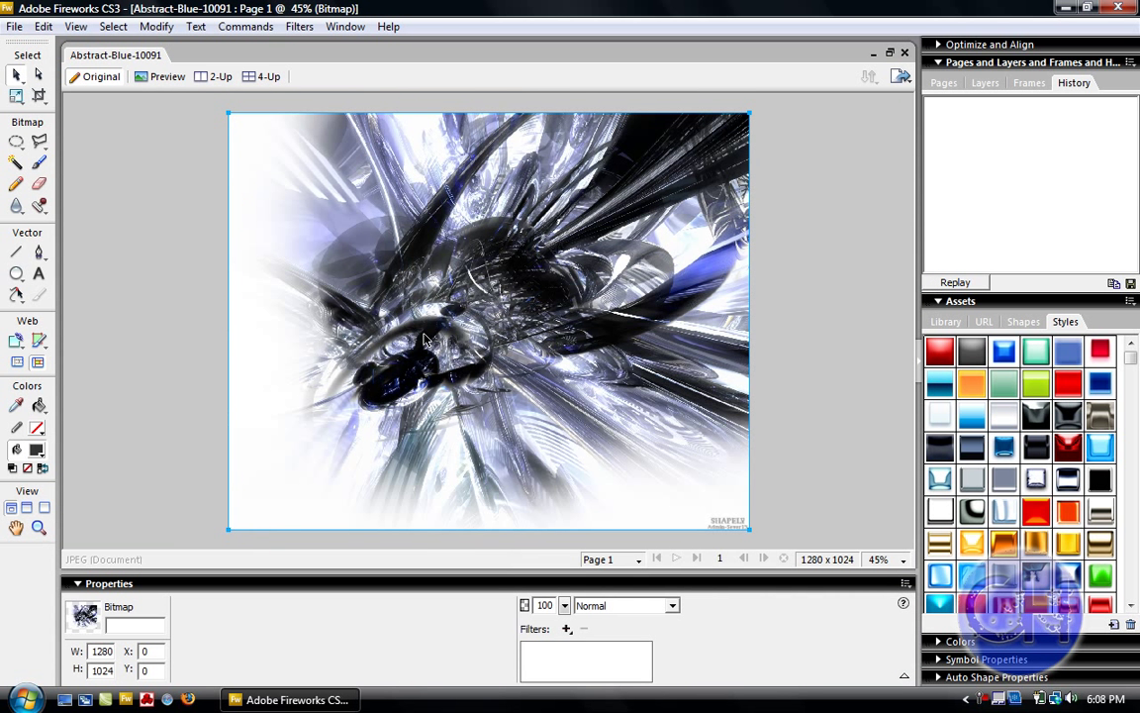
mouse_move(389, 371)
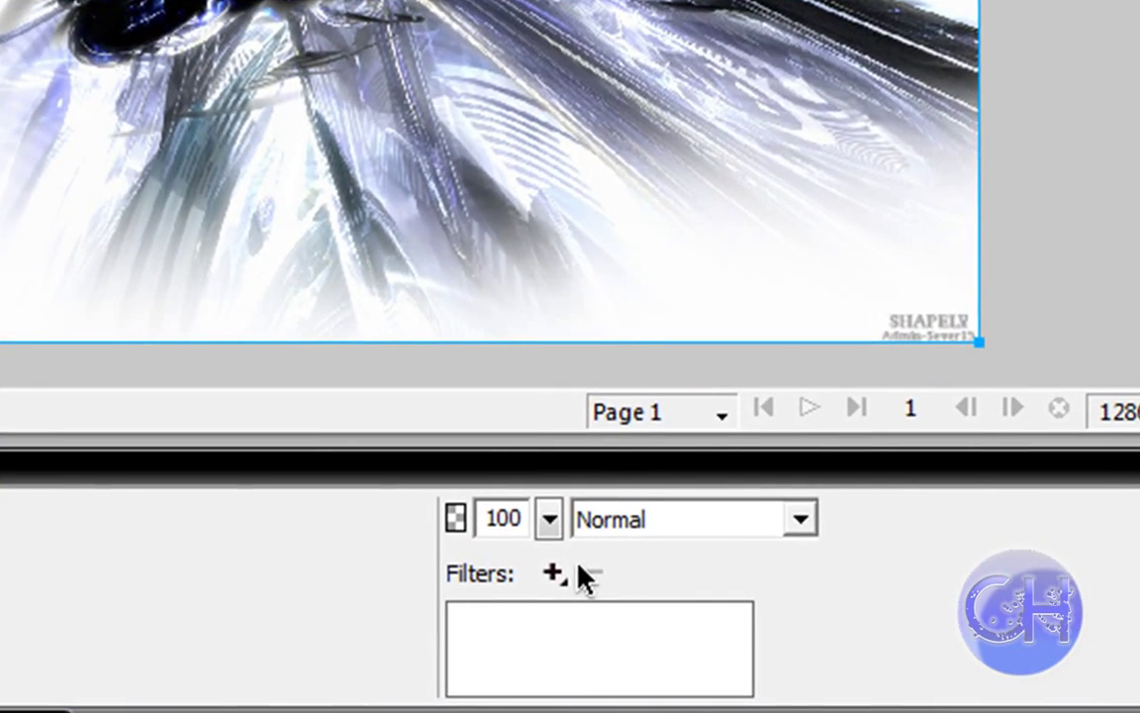
Add an Adjust Color > Brightness/Contrast filter, settling on brightness 9 and contrast 28.
click(553, 576)
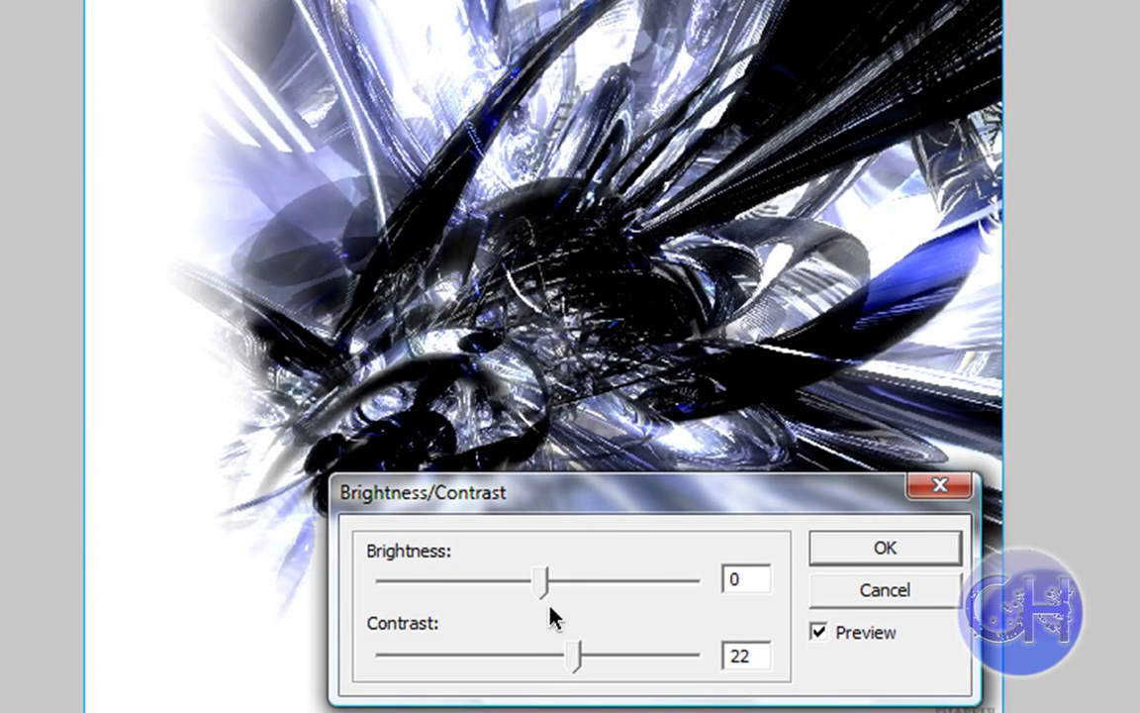
drag(542, 584, 523, 584)
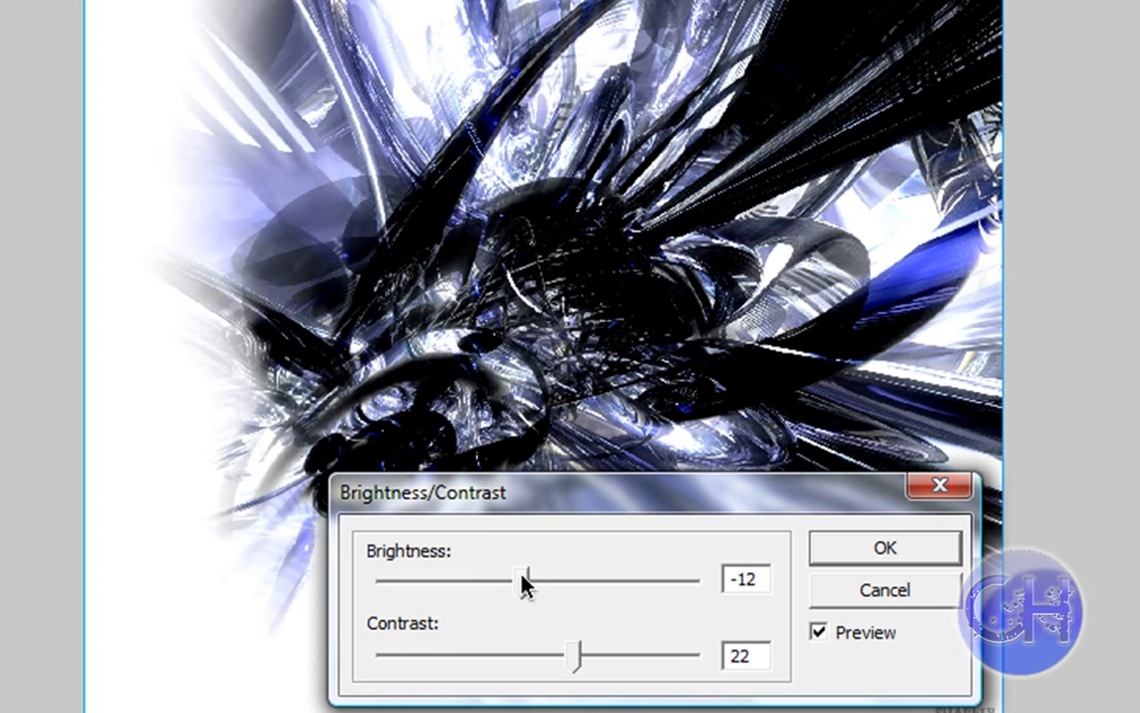
drag(576, 656, 529, 655)
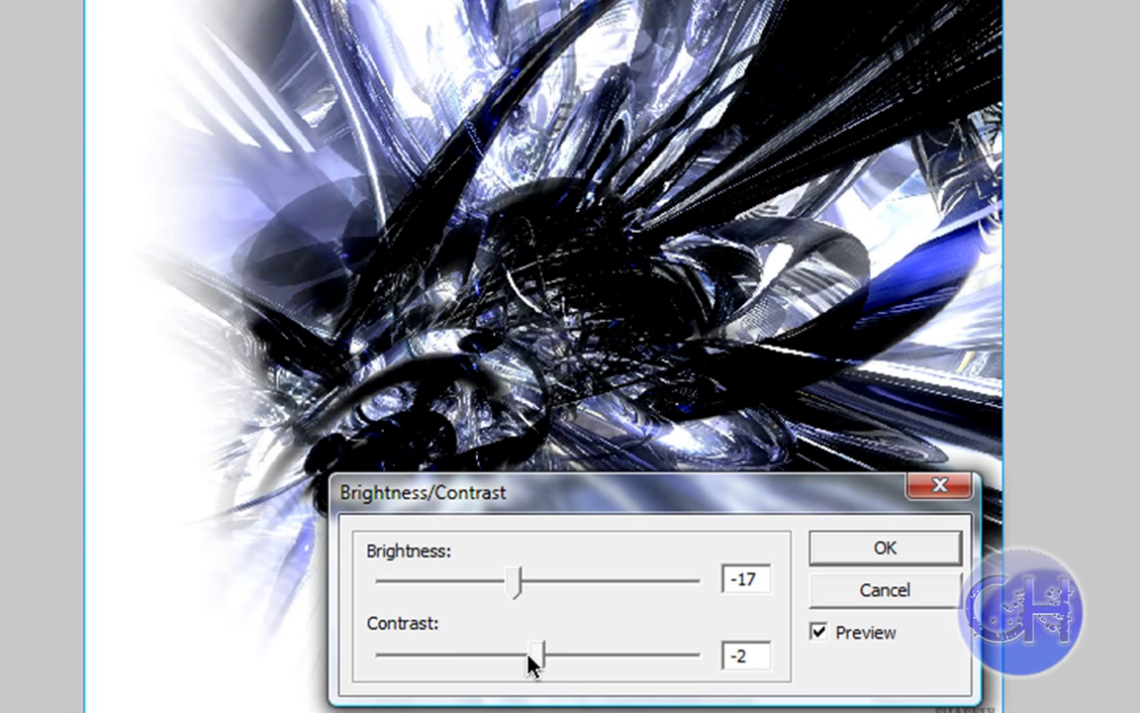
drag(531, 656, 513, 656)
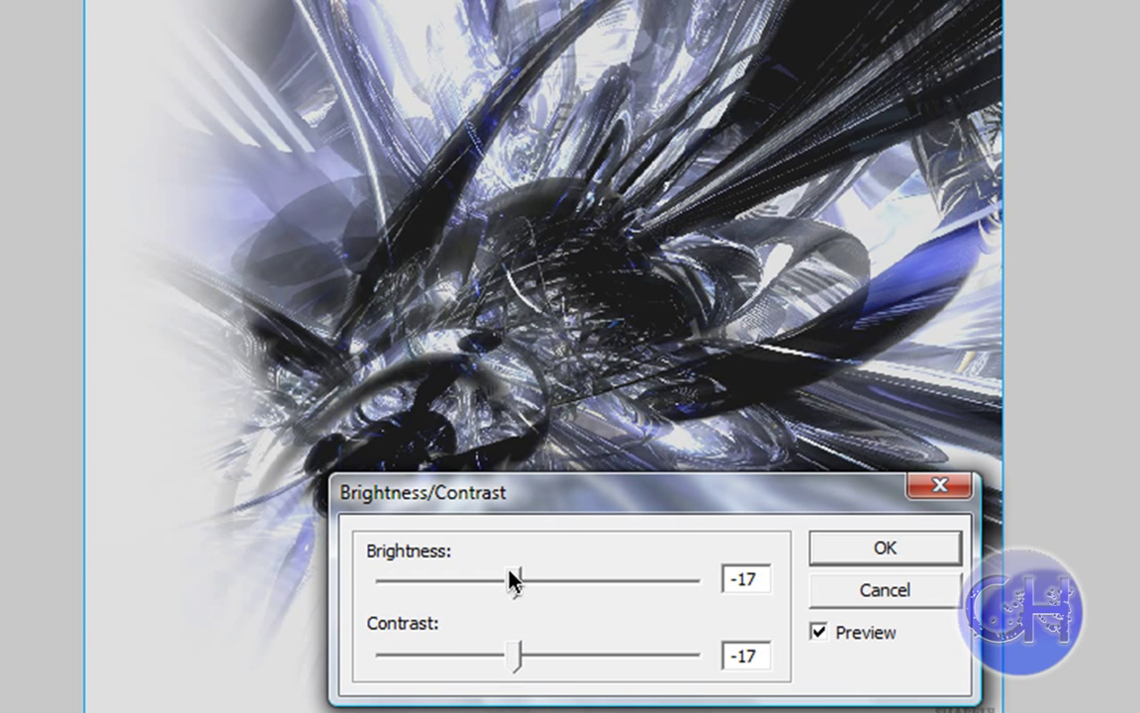
drag(510, 655, 564, 656)
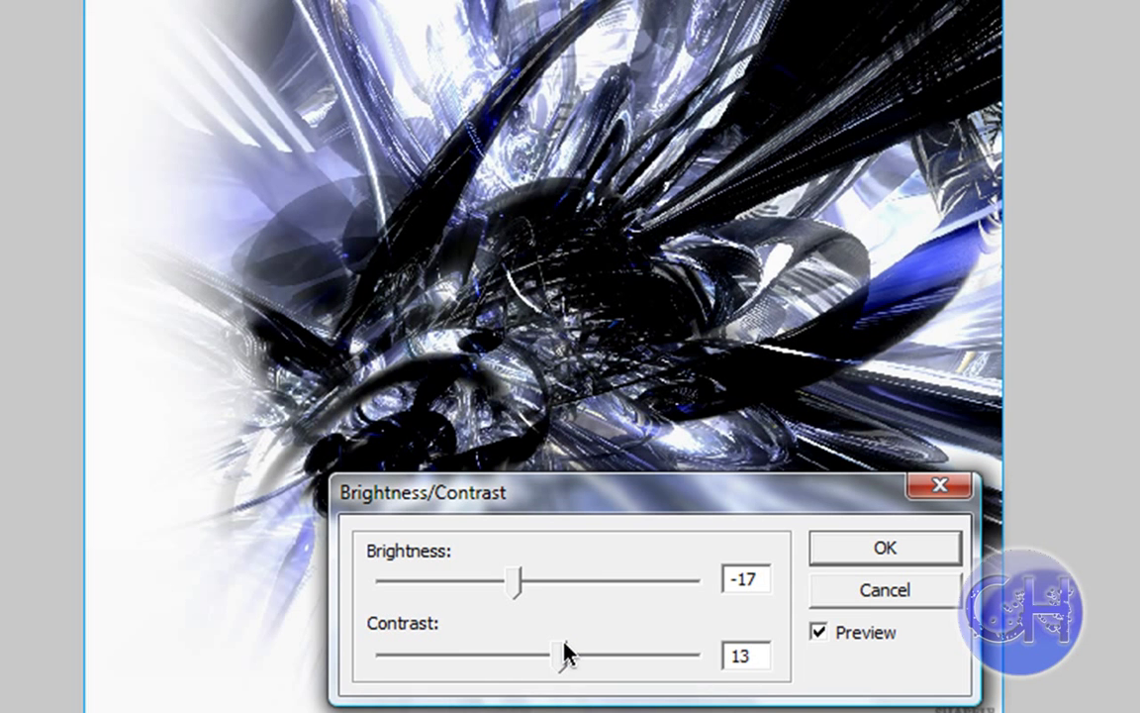
drag(539, 655, 569, 656)
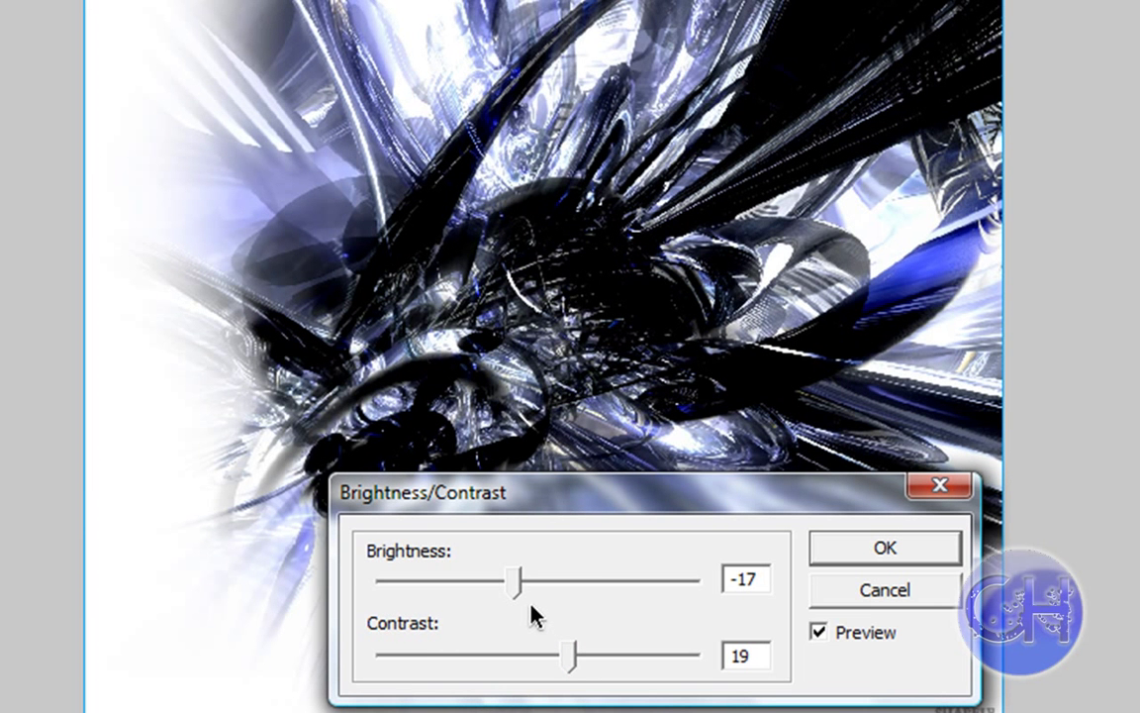
drag(515, 584, 562, 585)
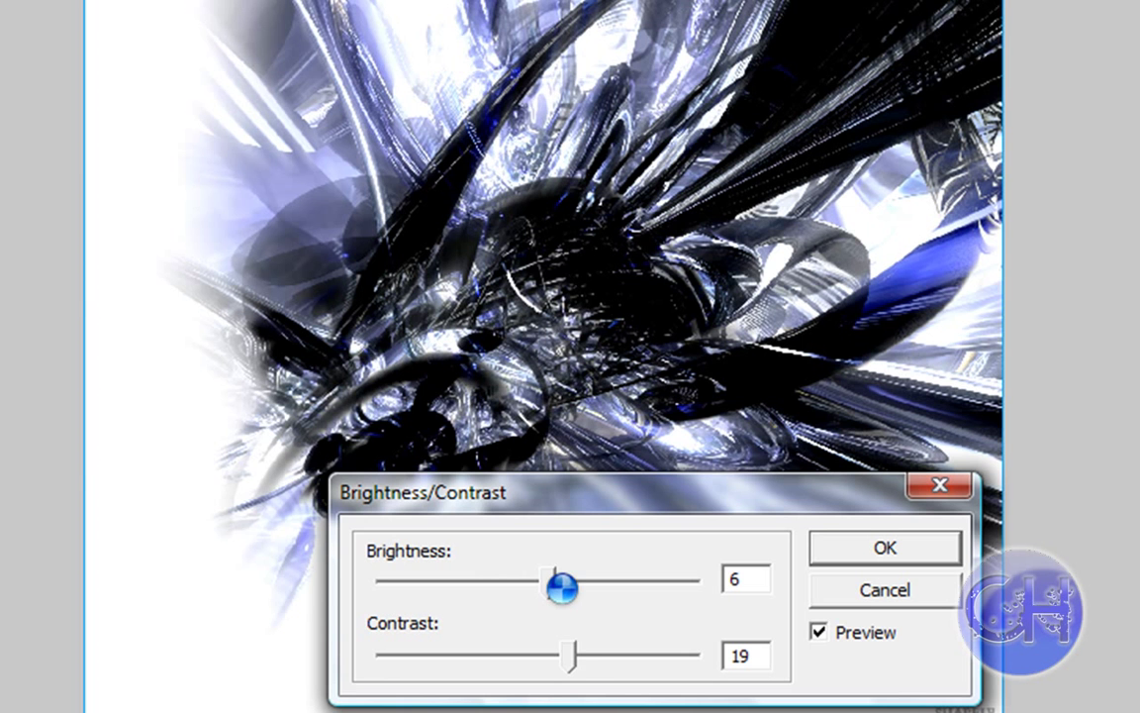
drag(562, 587, 533, 586)
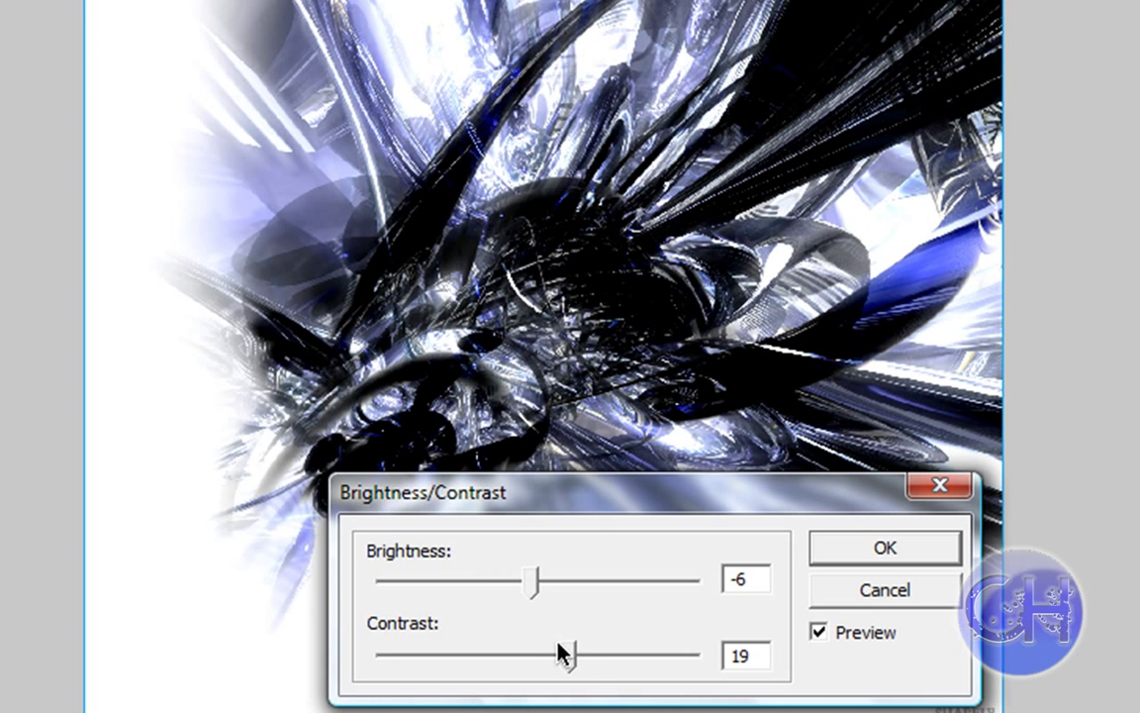
drag(554, 654, 592, 656)
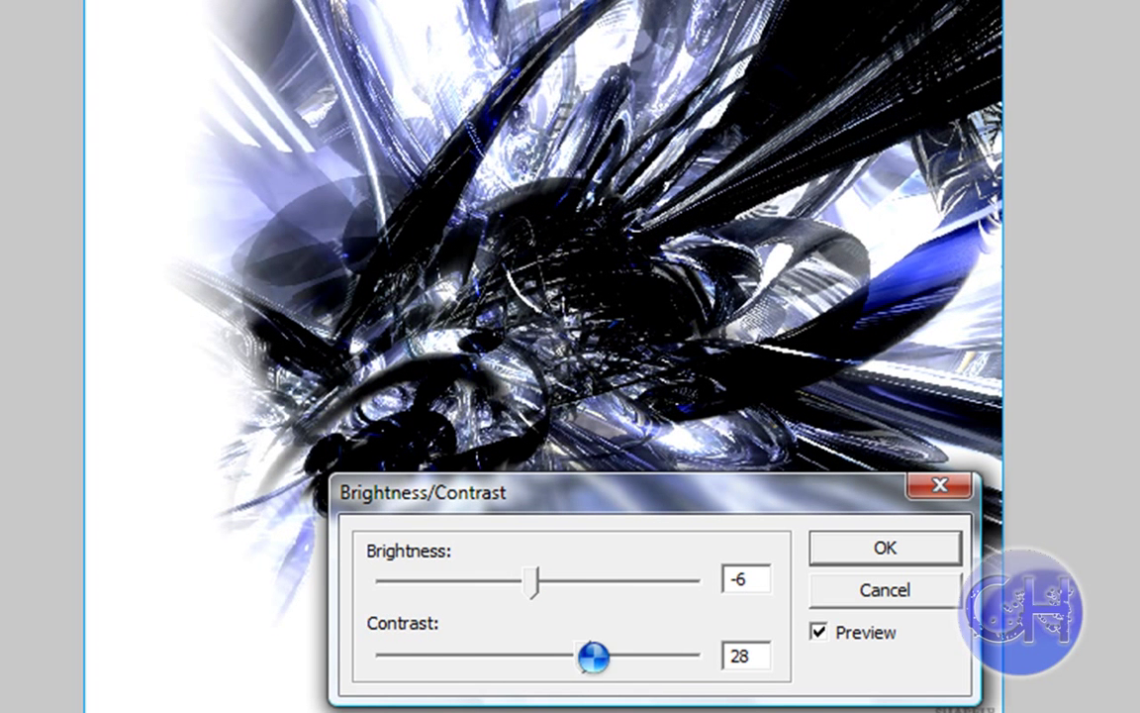
drag(531, 579, 561, 601)
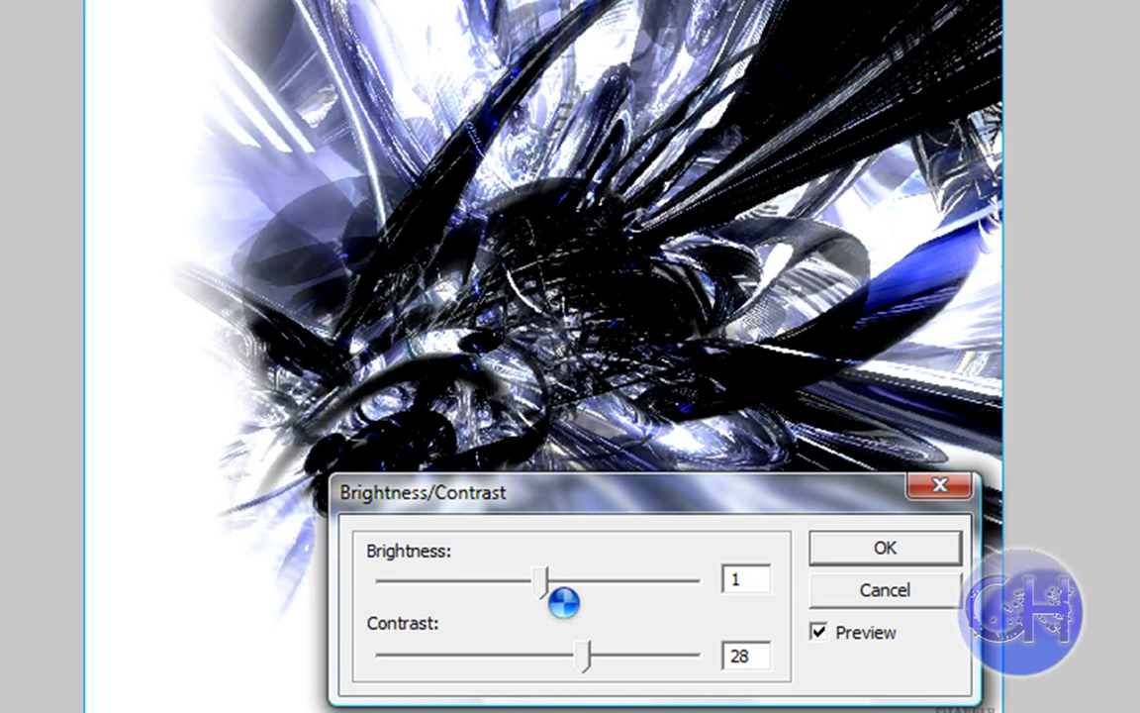
drag(540, 602, 567, 602)
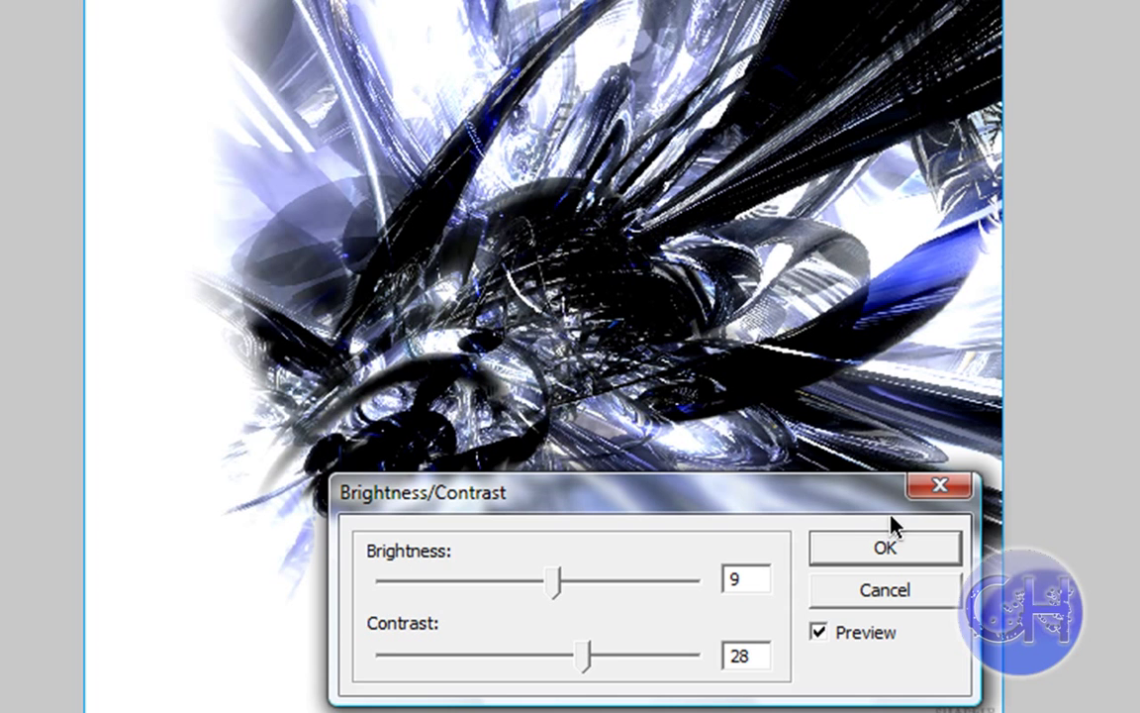
click(884, 547)
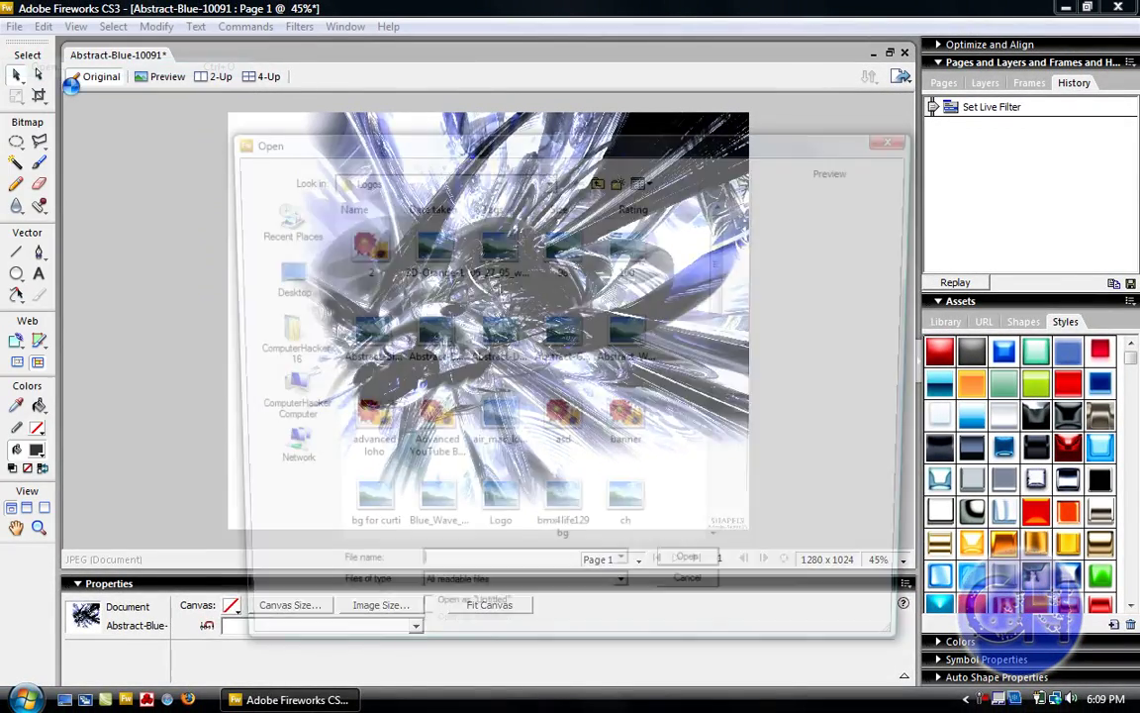
Reopen the original Abstract-Blue-10091 and zoom out to show the whole image.
click(687, 557)
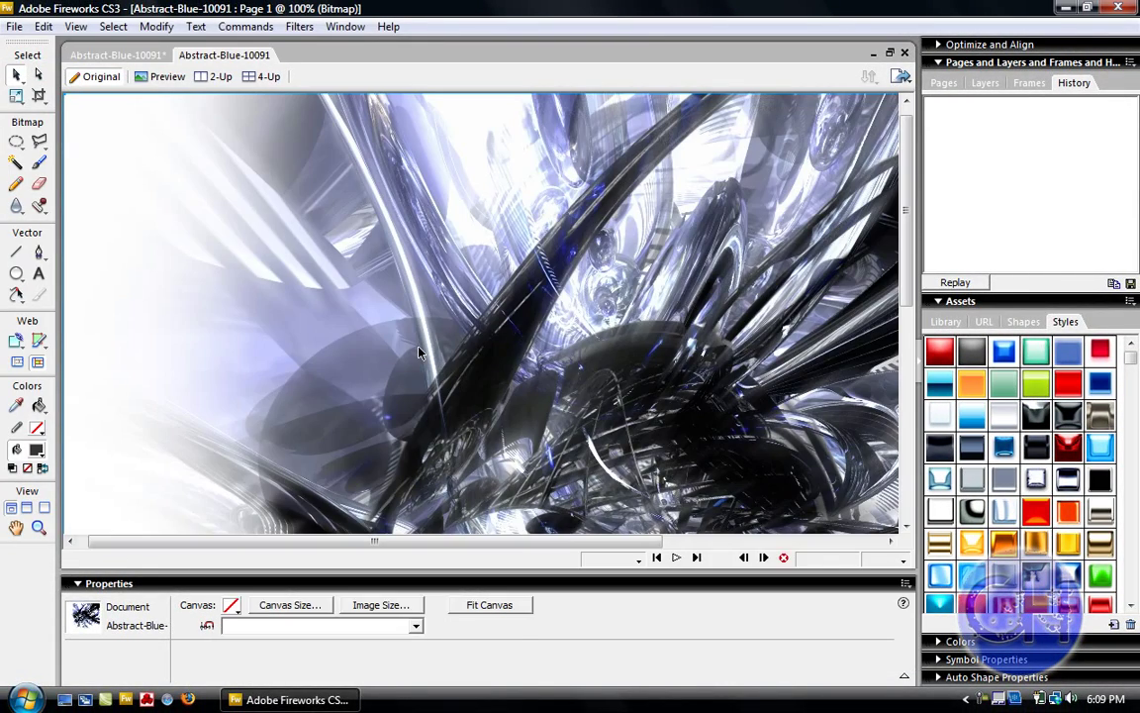
click(878, 559)
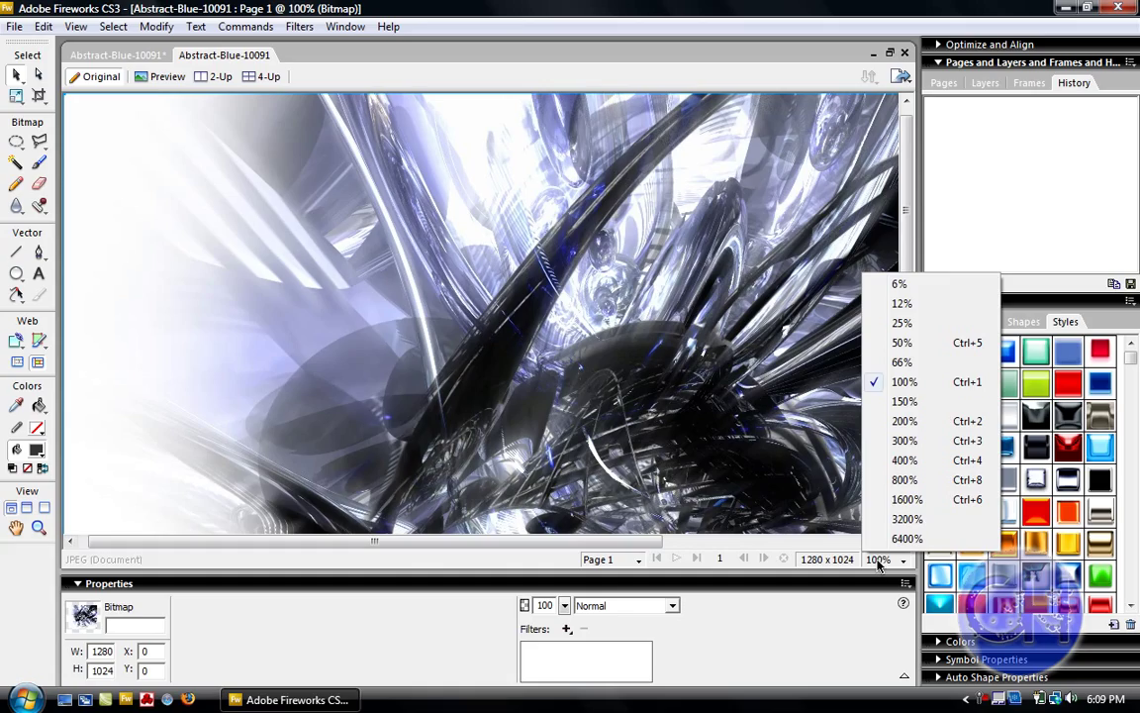
click(902, 342)
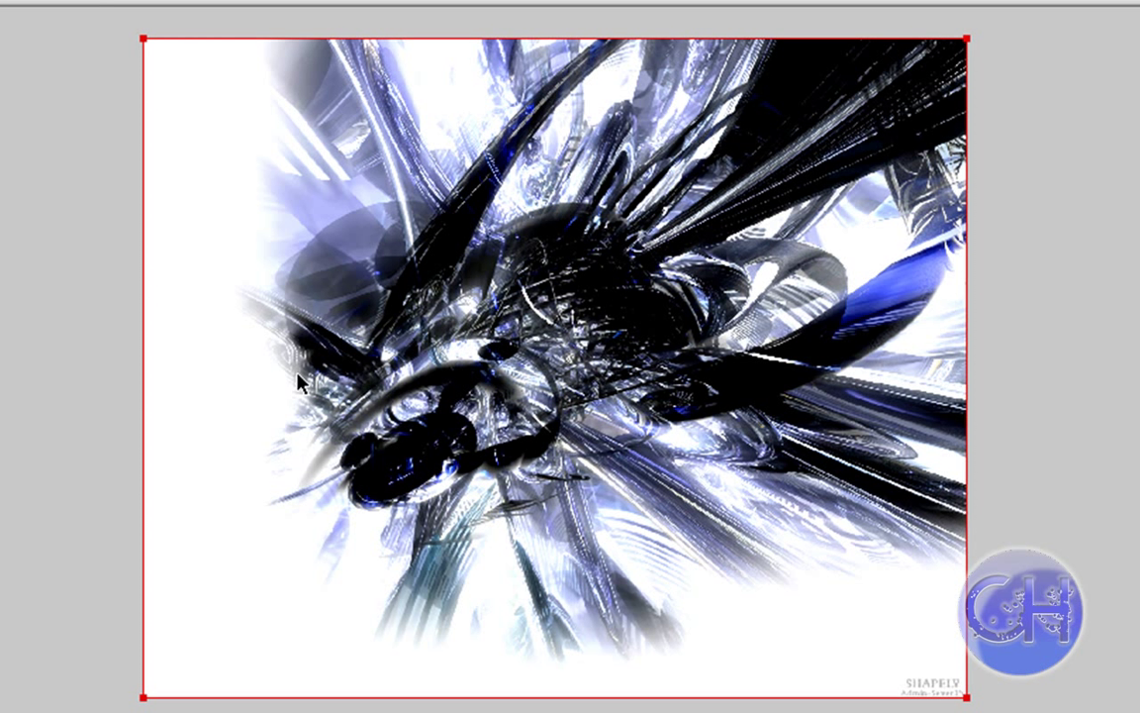
mouse_move(389, 482)
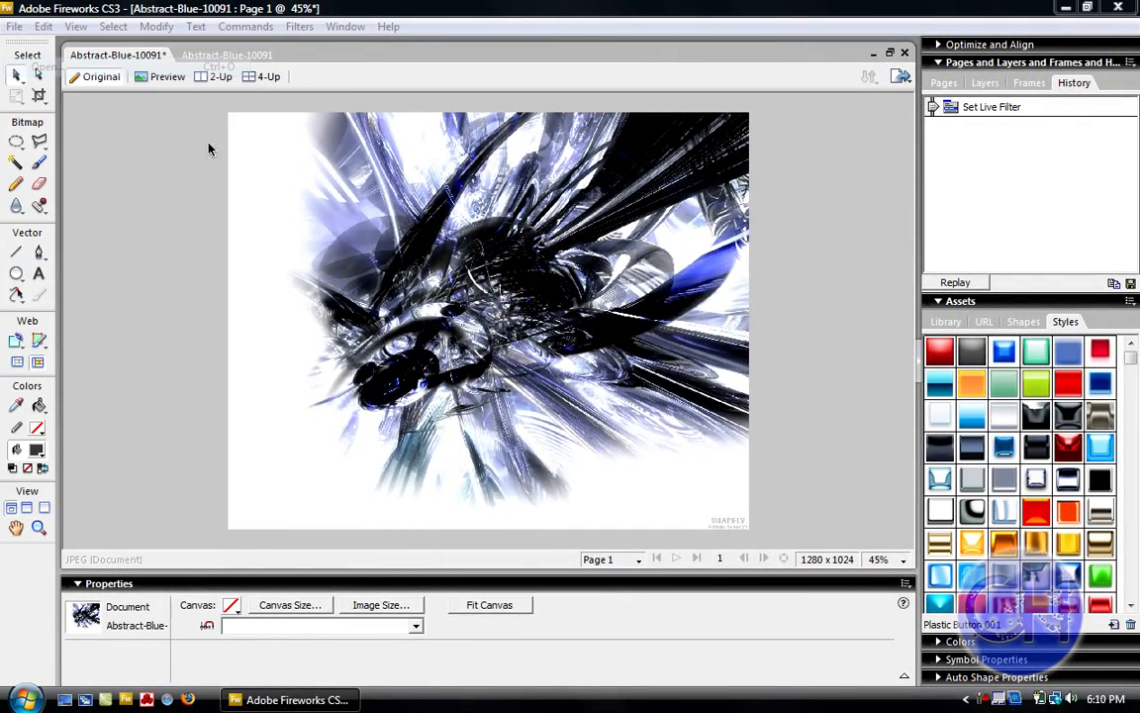
Open 'computer hacker HD wallpaper' from the Logos folder.
click(14, 27)
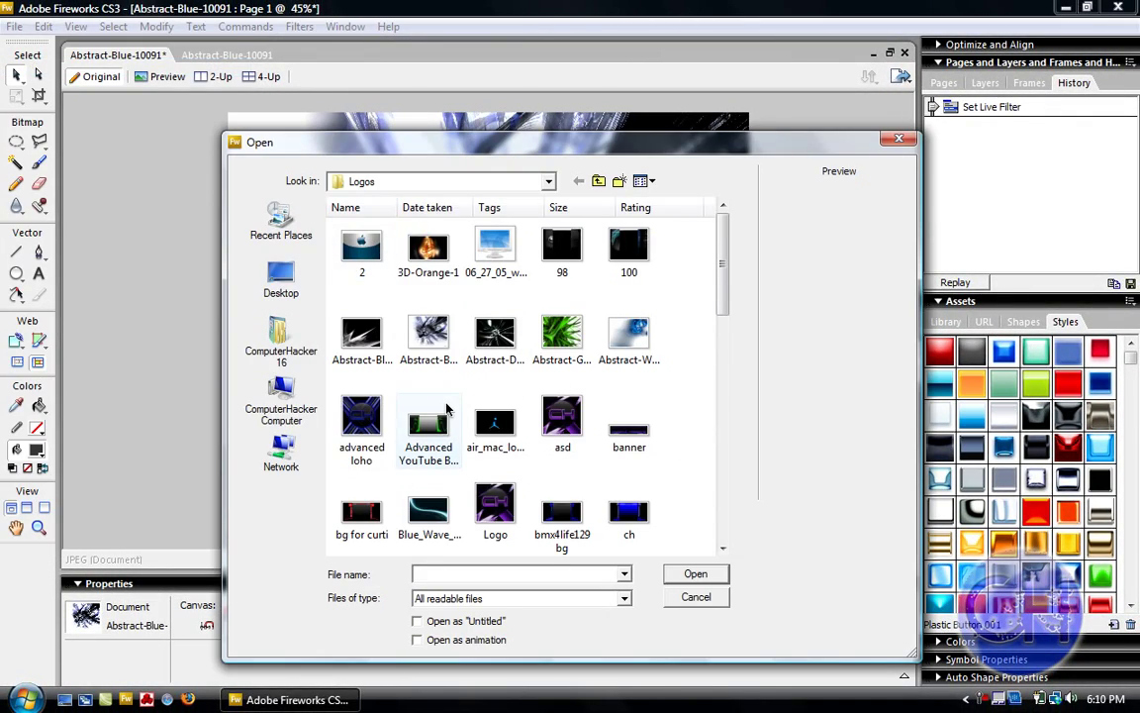
scroll(down, 3)
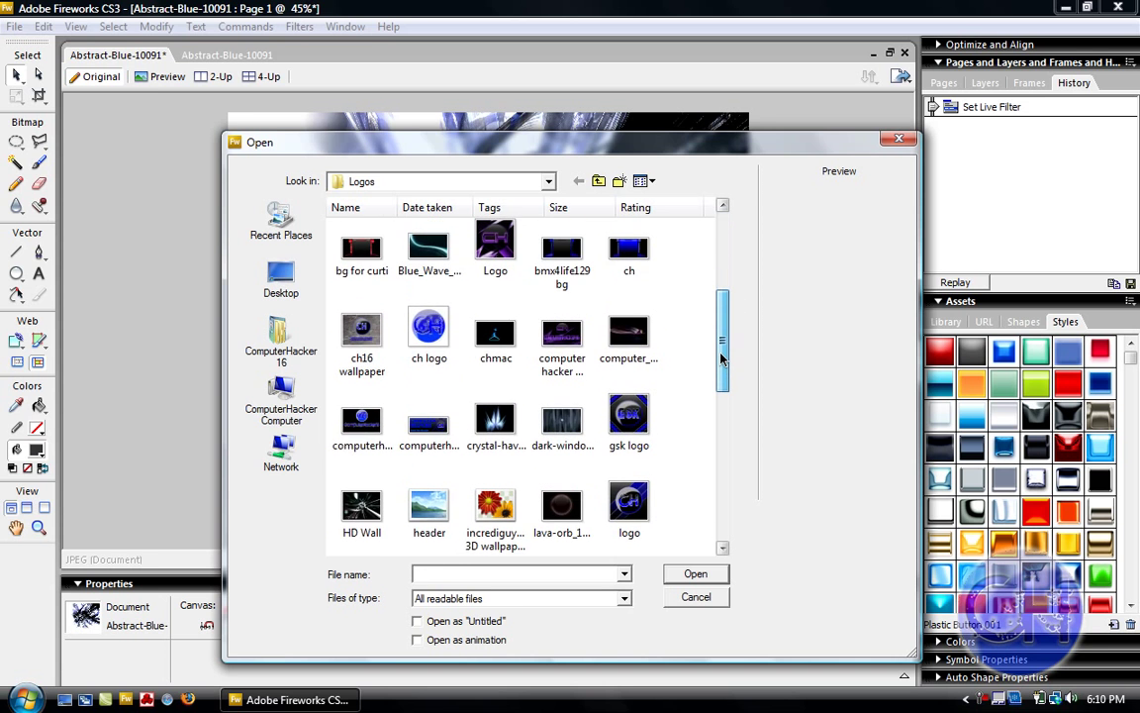
click(561, 386)
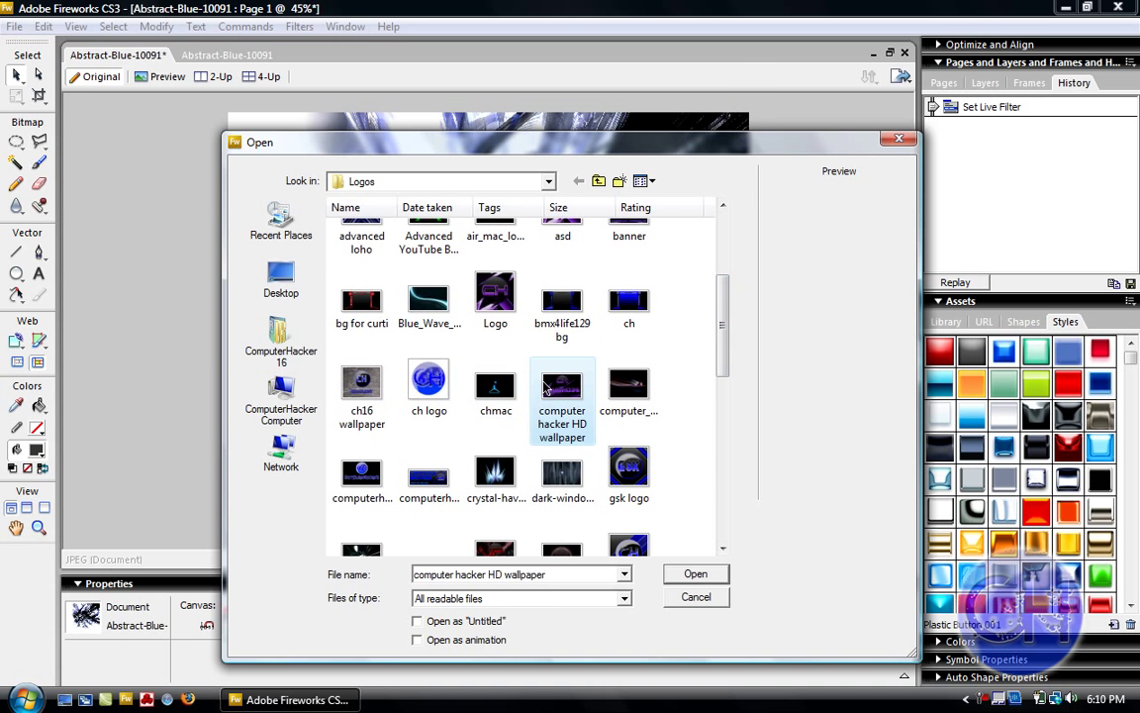
click(695, 573)
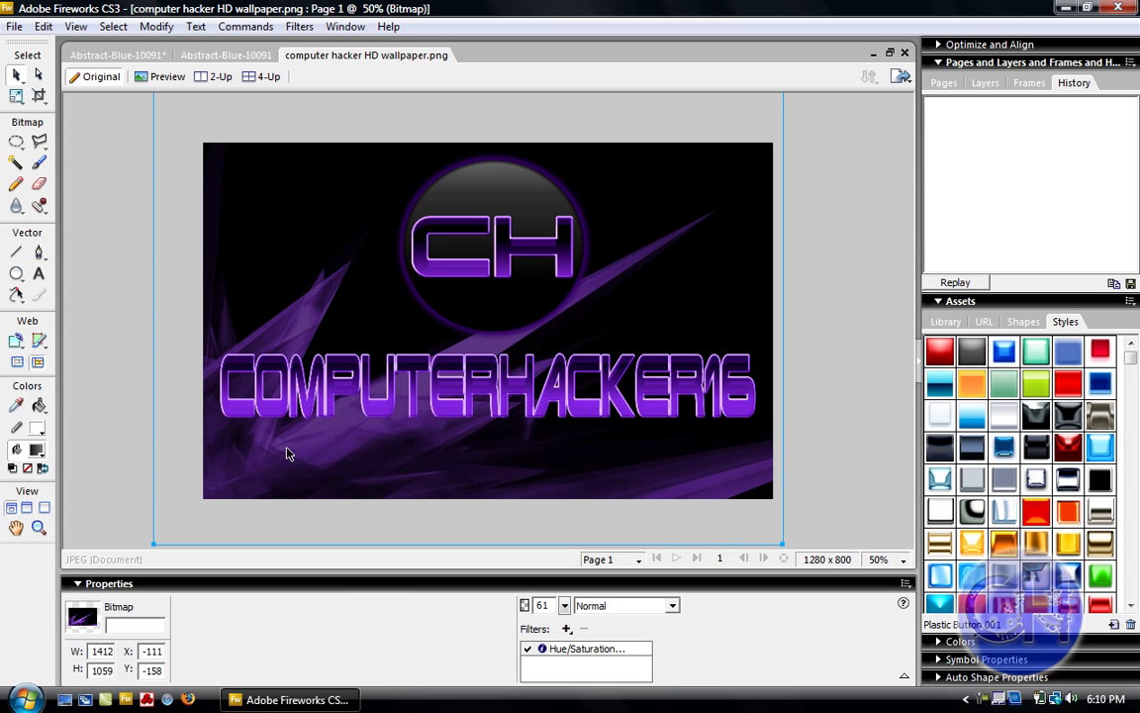
mouse_move(446, 524)
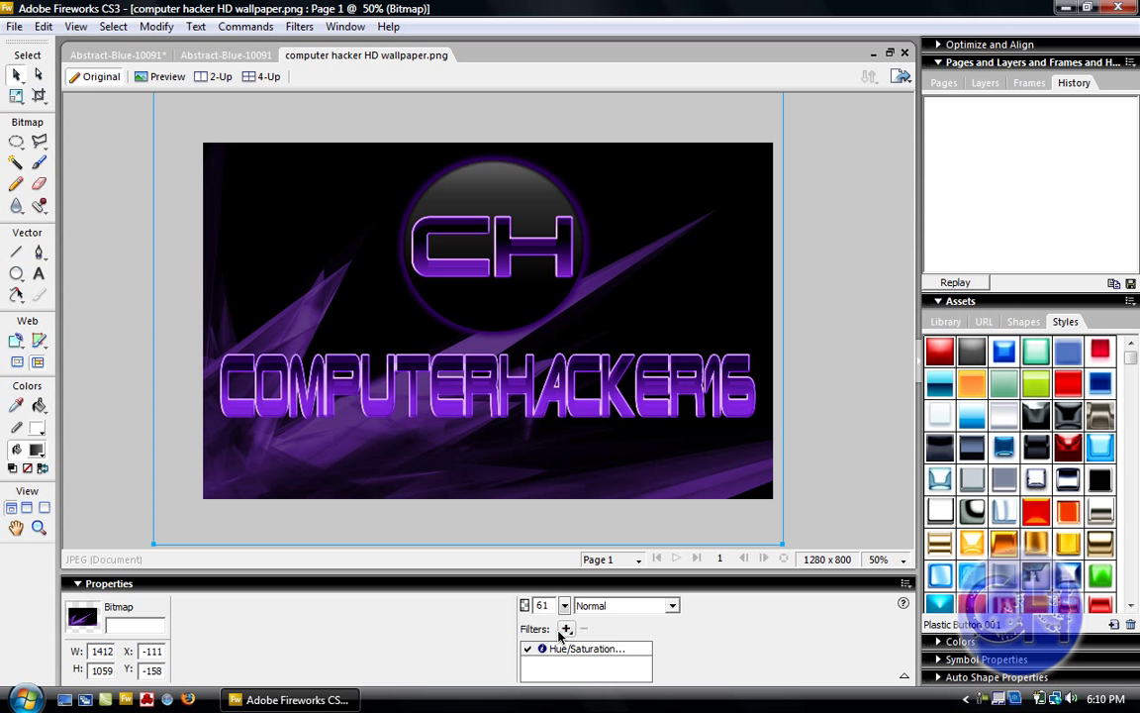
Add a Brightness/Contrast filter to ComputerHacker16, settling on brightness -9 and contrast 31.
click(567, 628)
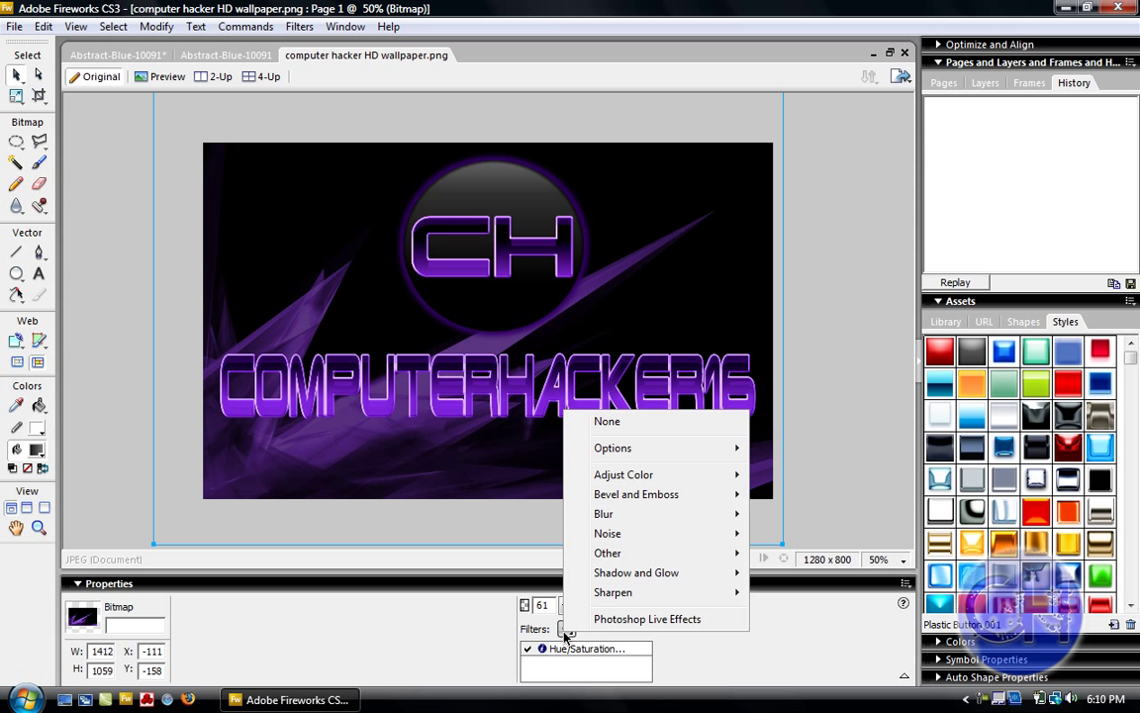
mouse_move(624, 474)
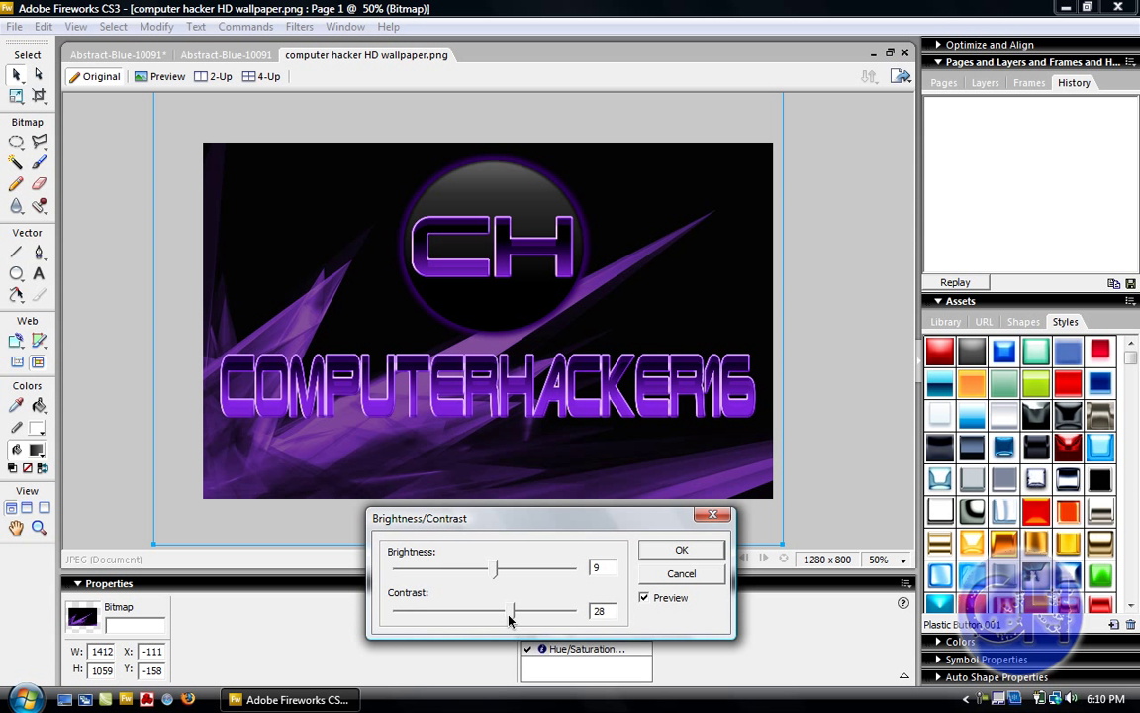
drag(513, 611, 495, 611)
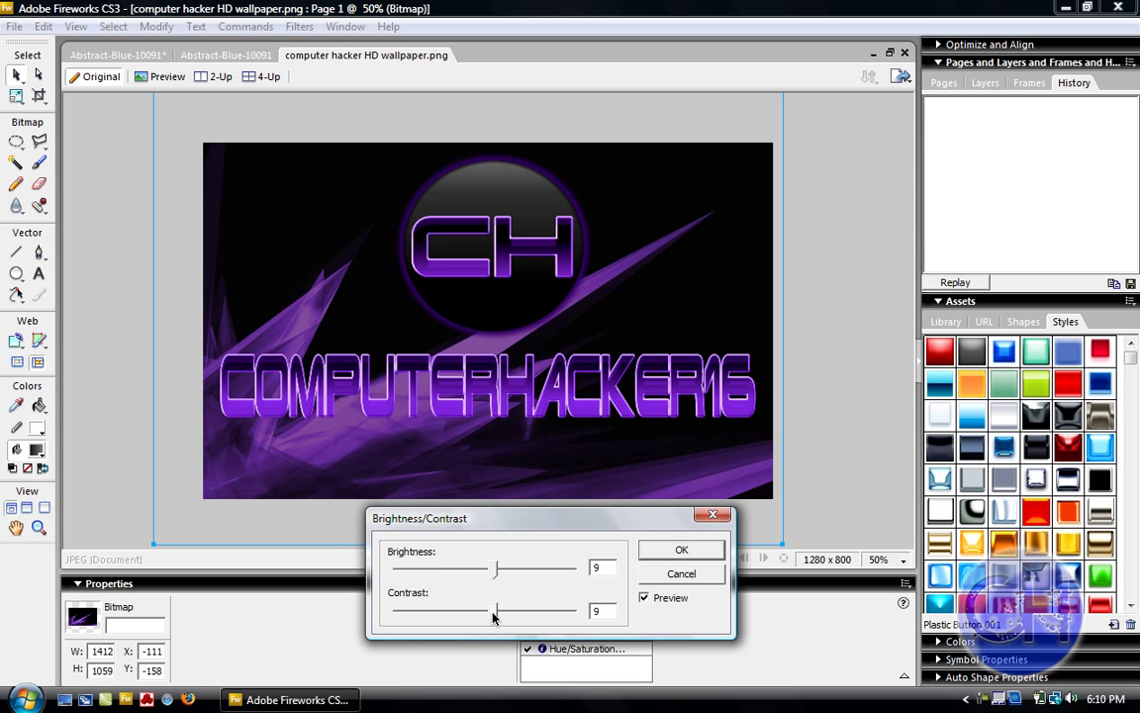
drag(495, 610, 522, 611)
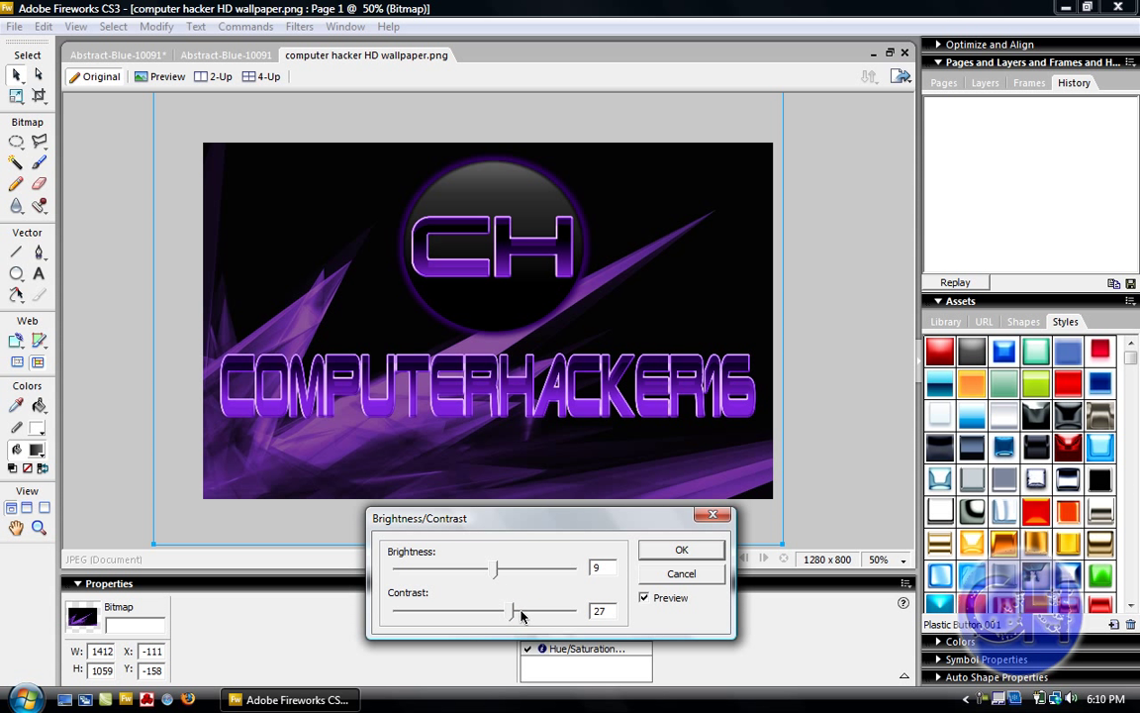
drag(513, 611, 534, 611)
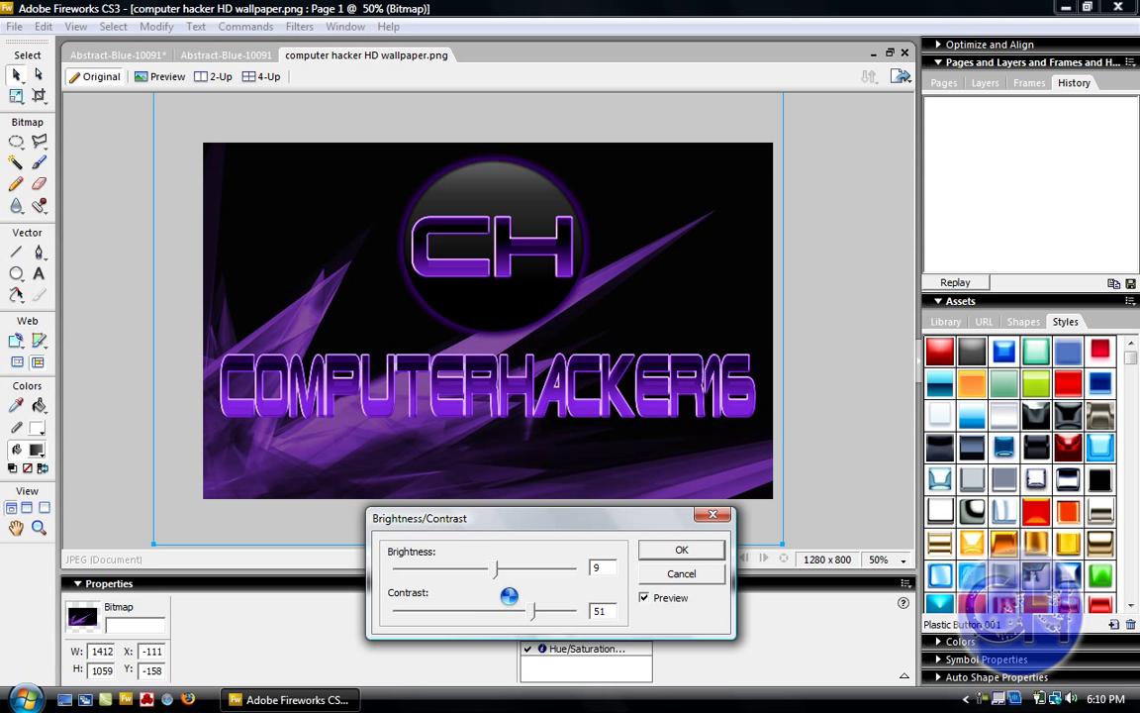
drag(495, 569, 479, 568)
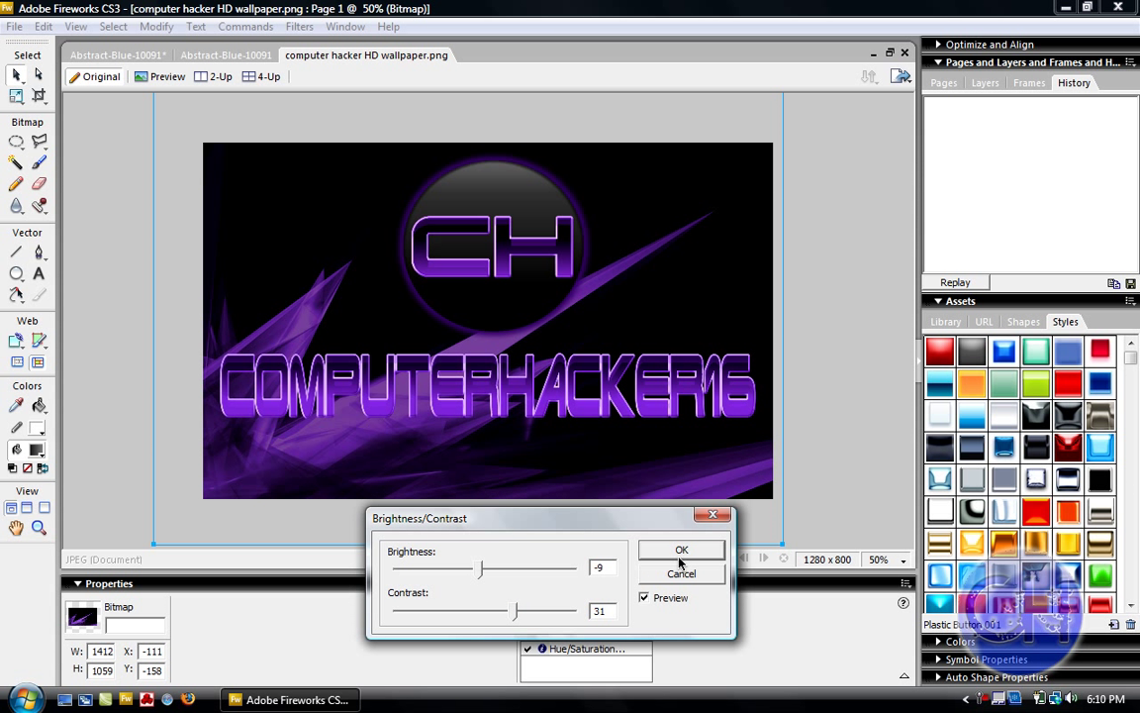
click(681, 549)
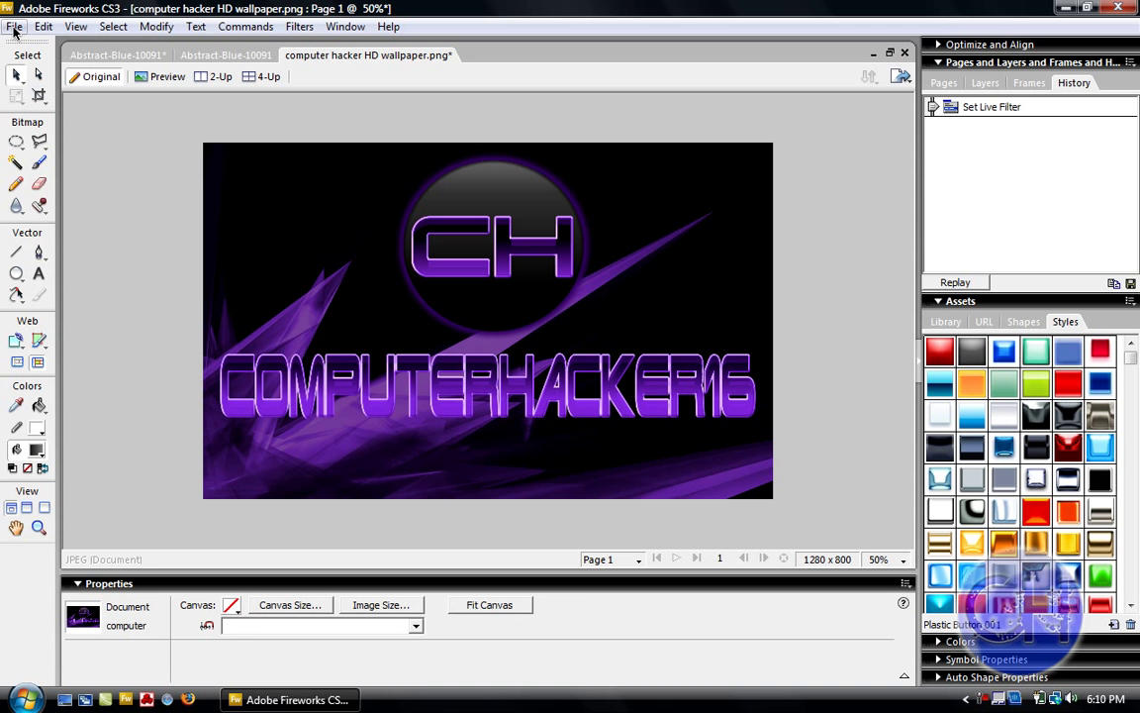
Open Abstract-White-16981 (1600×1200) and zoom to about 50% so it fits.
click(15, 26)
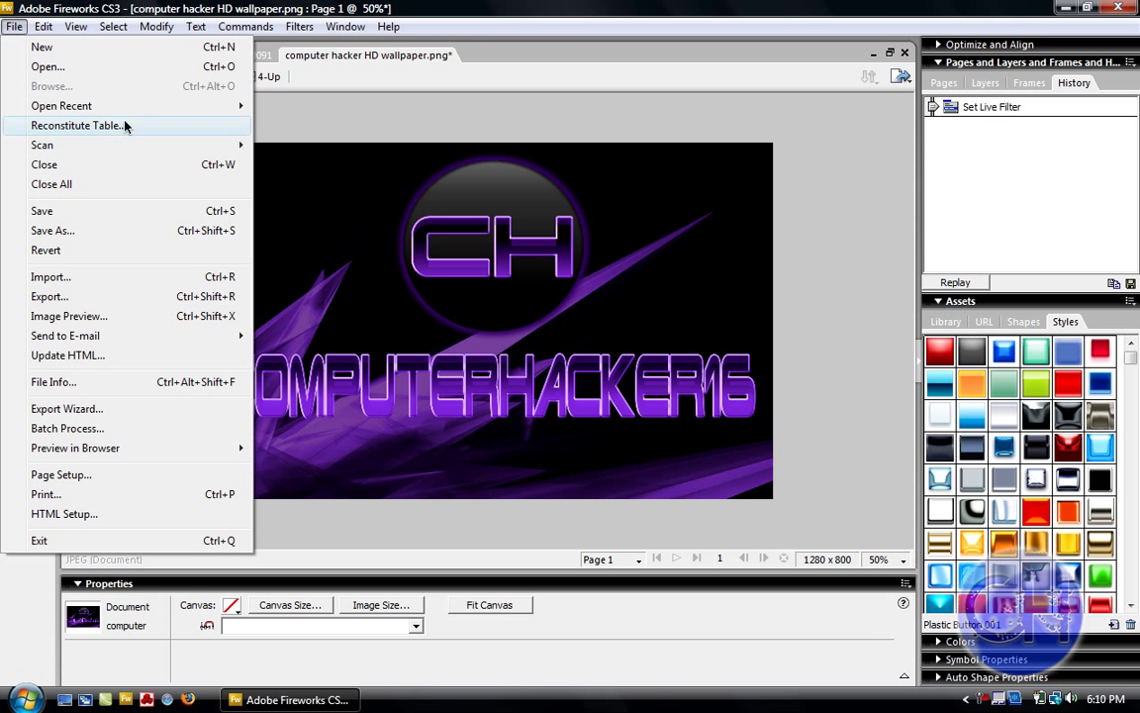
click(48, 66)
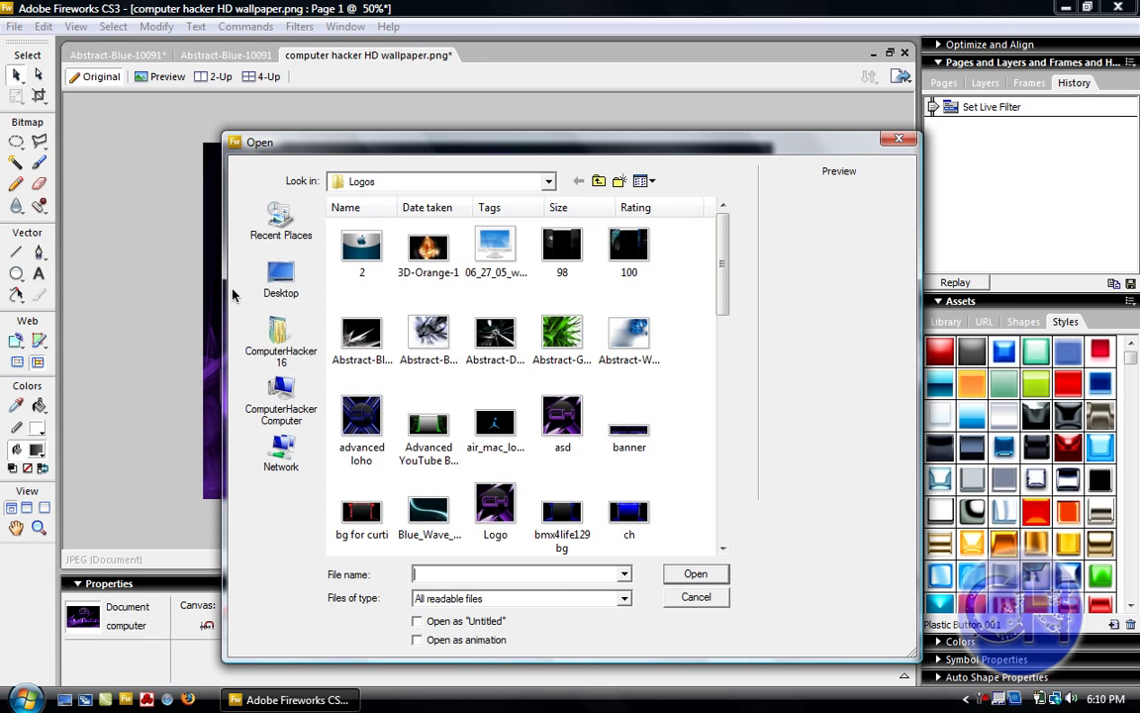
mouse_move(545, 283)
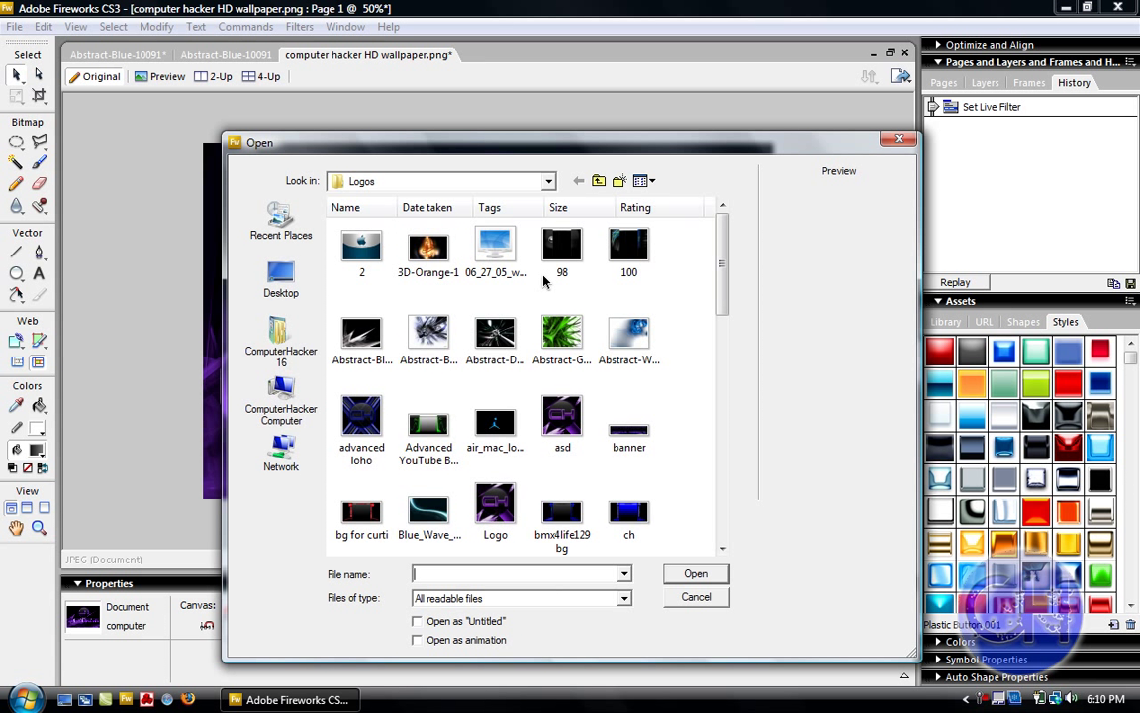
mouse_move(554, 389)
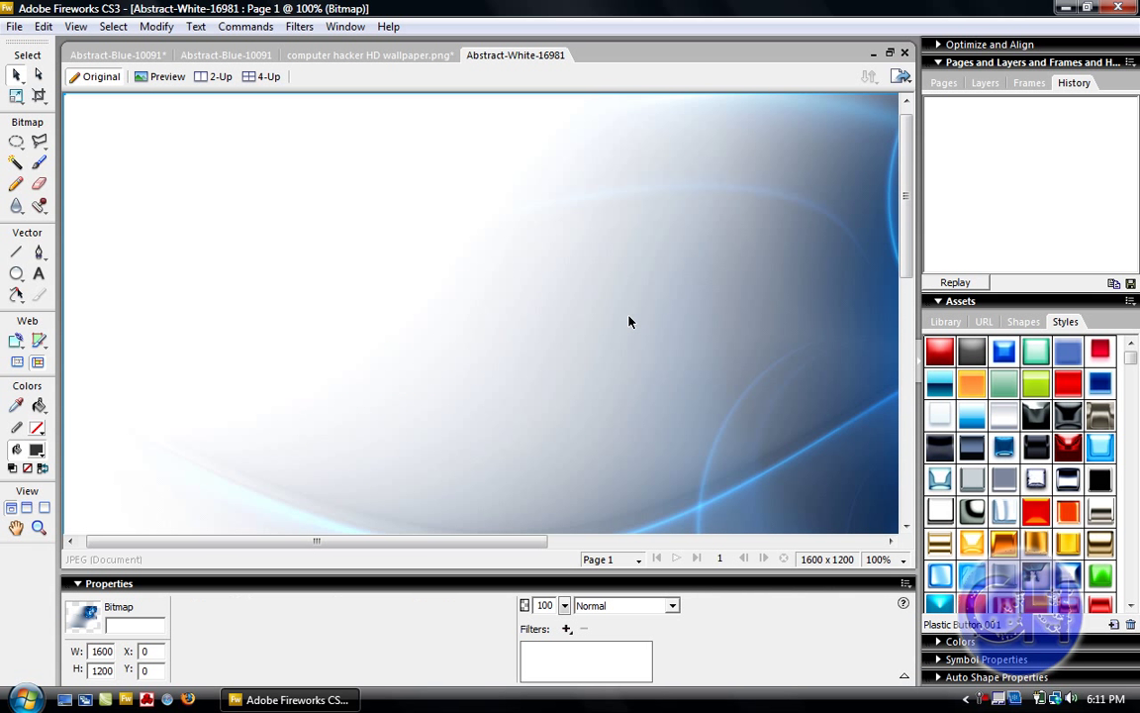
click(896, 559)
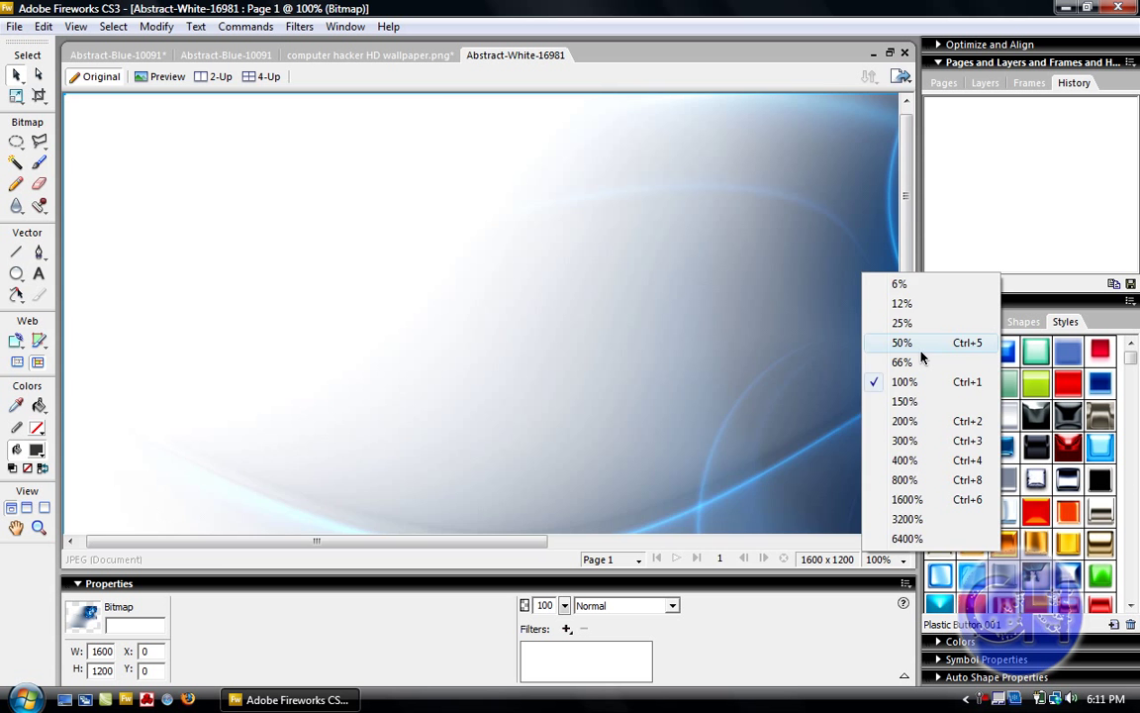
click(901, 343)
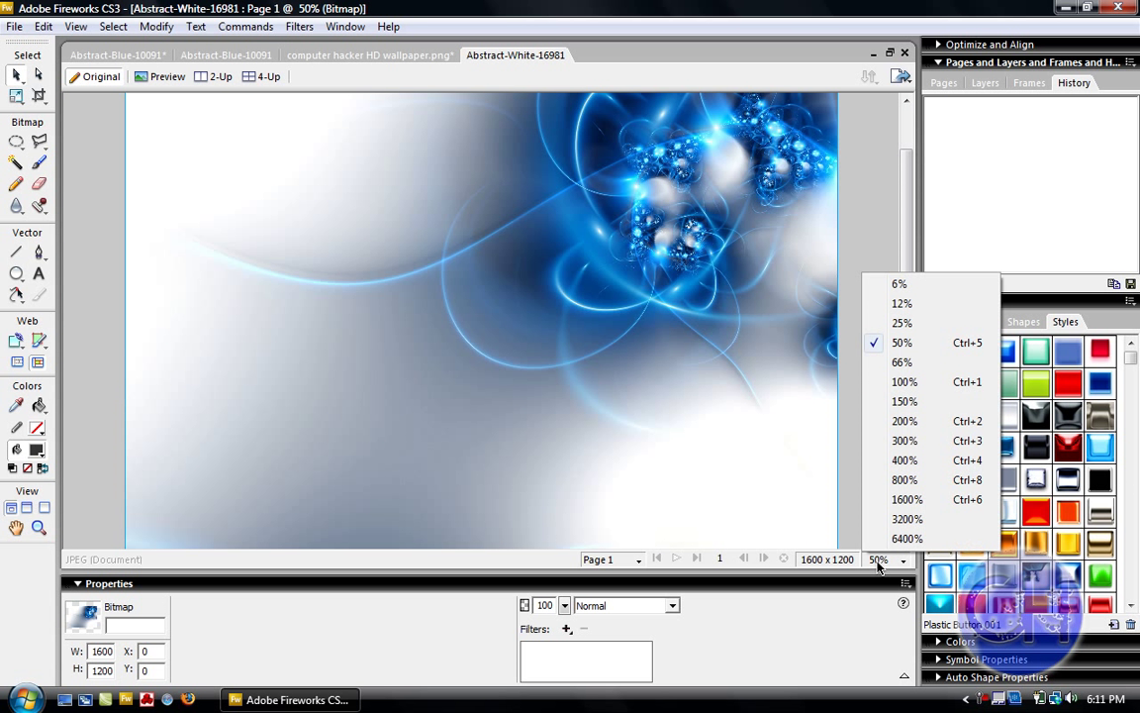
click(901, 323)
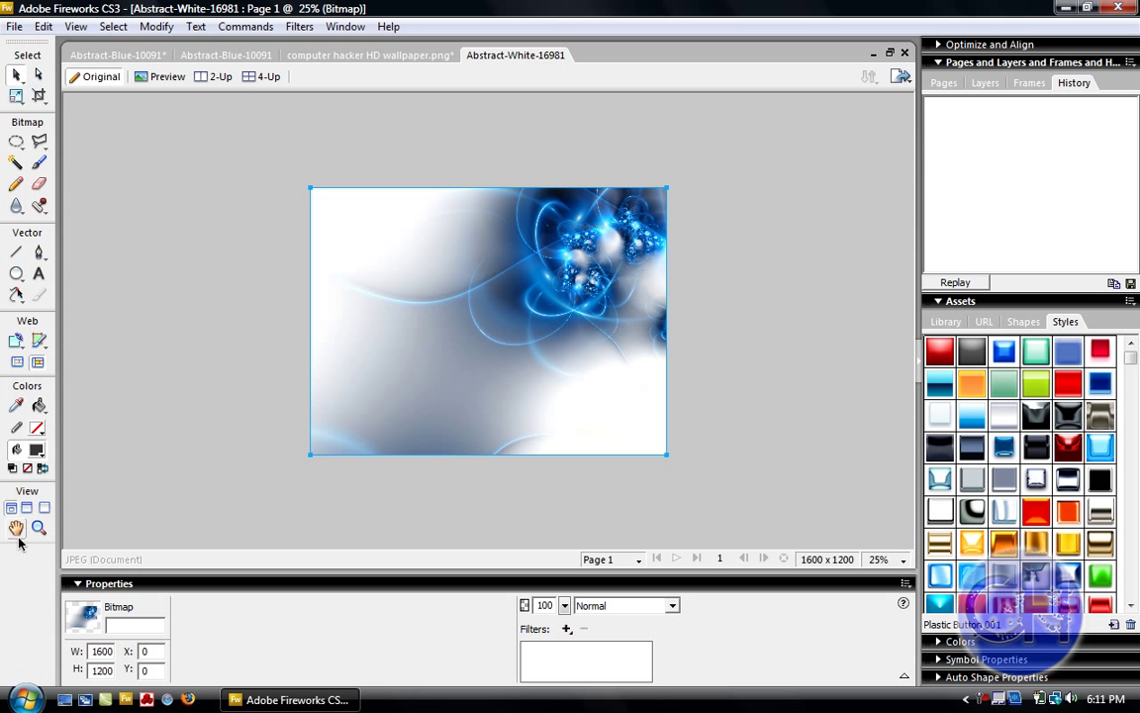
click(40, 528)
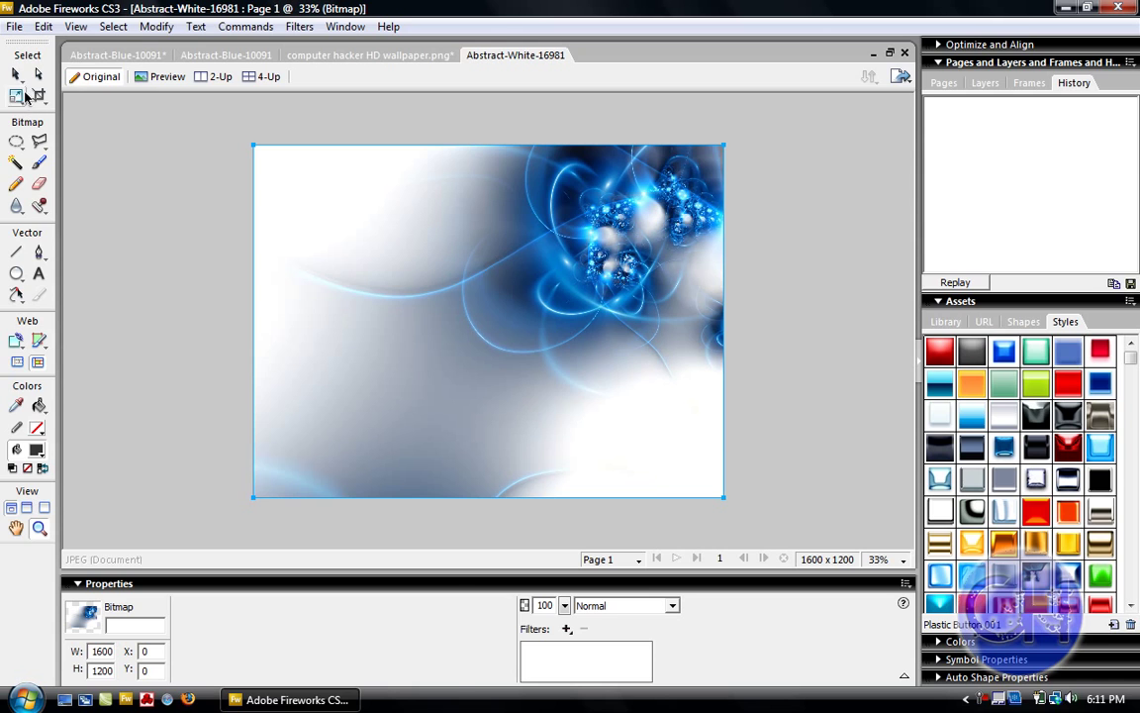
click(567, 628)
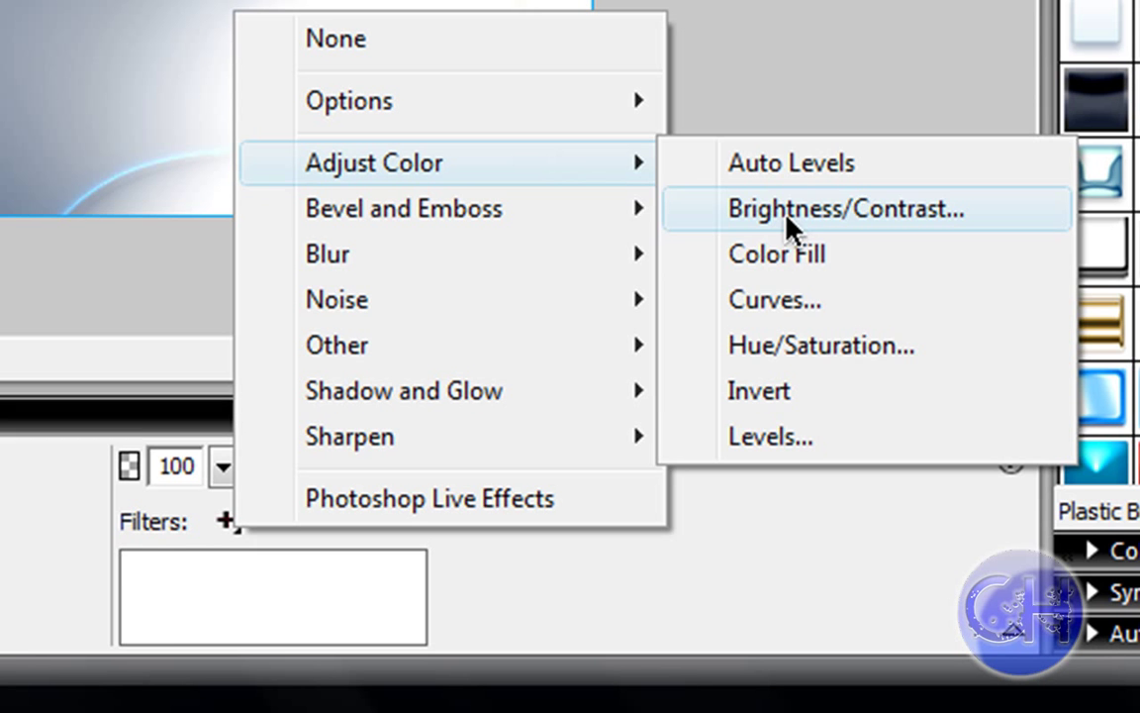
mouse_move(582, 188)
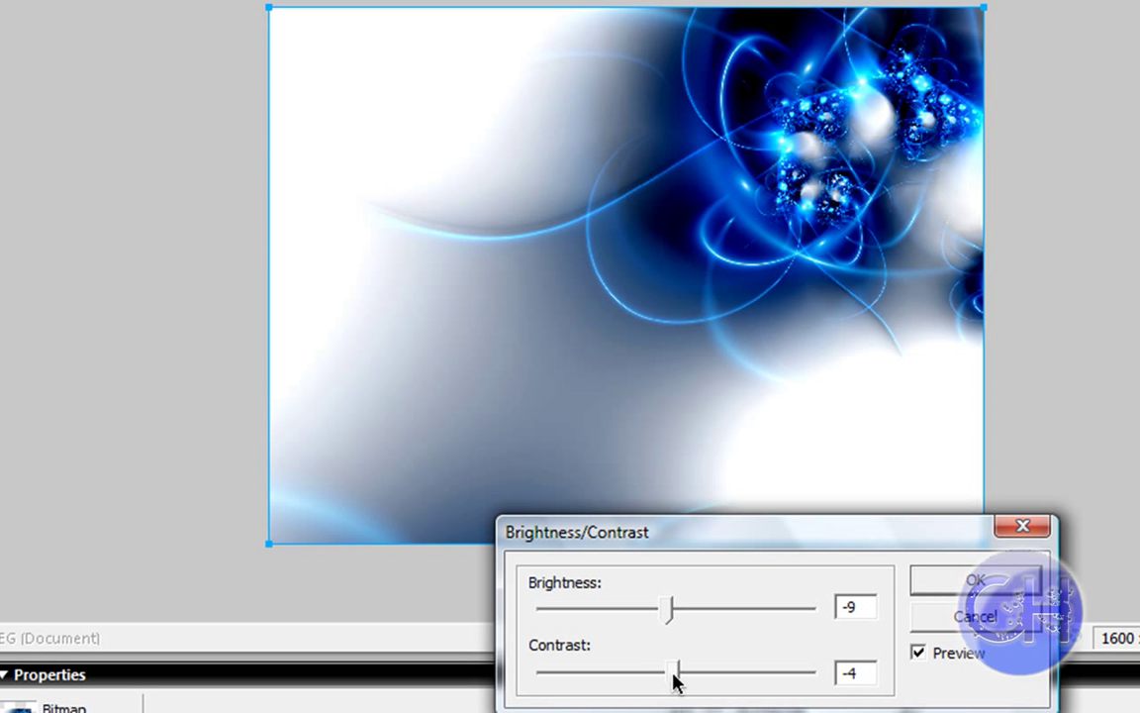
Tune the Brightness/Contrast sliders to brightness -7 and contrast 50 and confirm.
drag(673, 674, 682, 673)
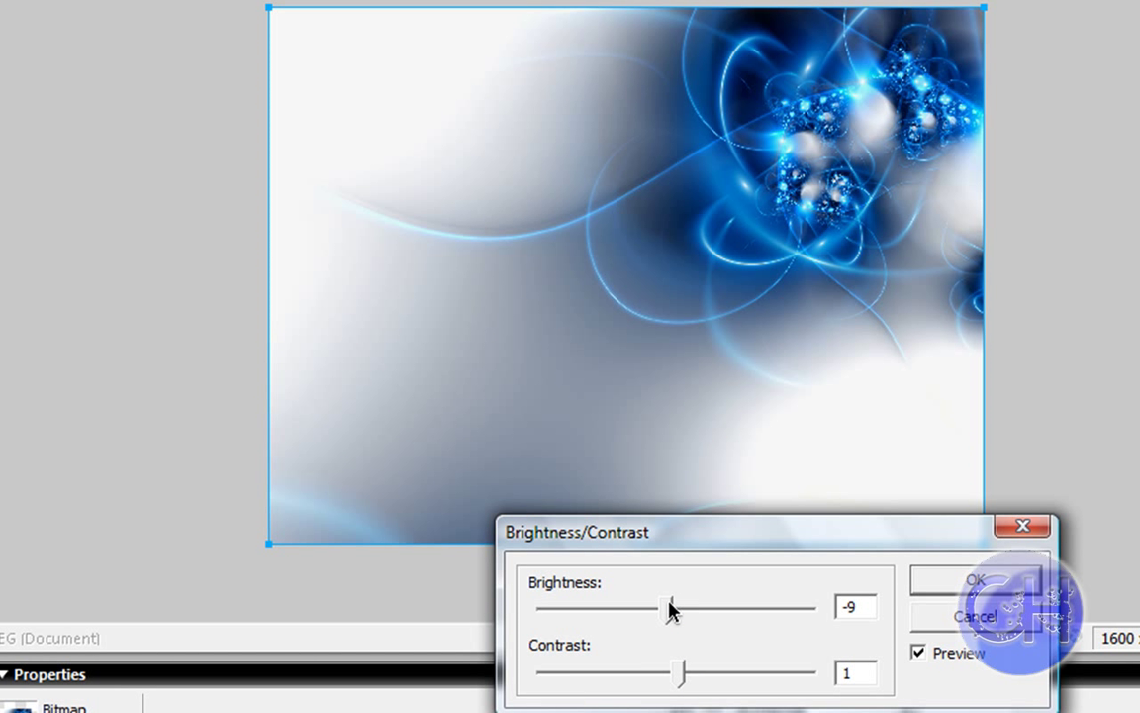
drag(676, 608, 690, 614)
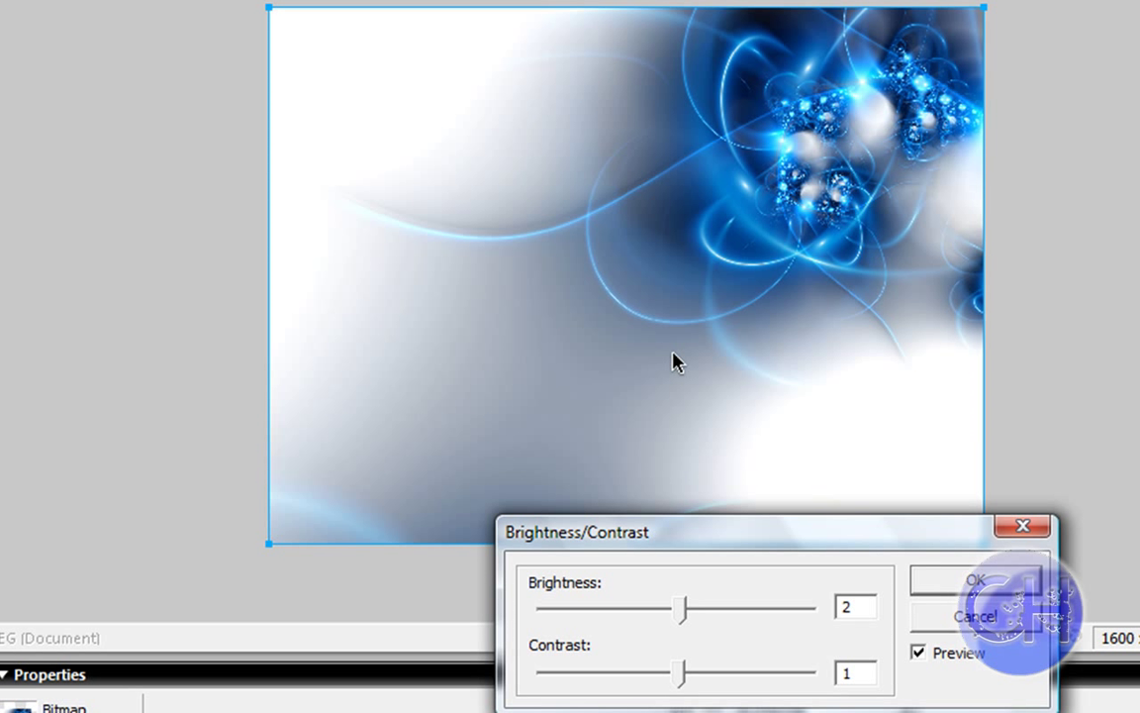
mouse_move(641, 696)
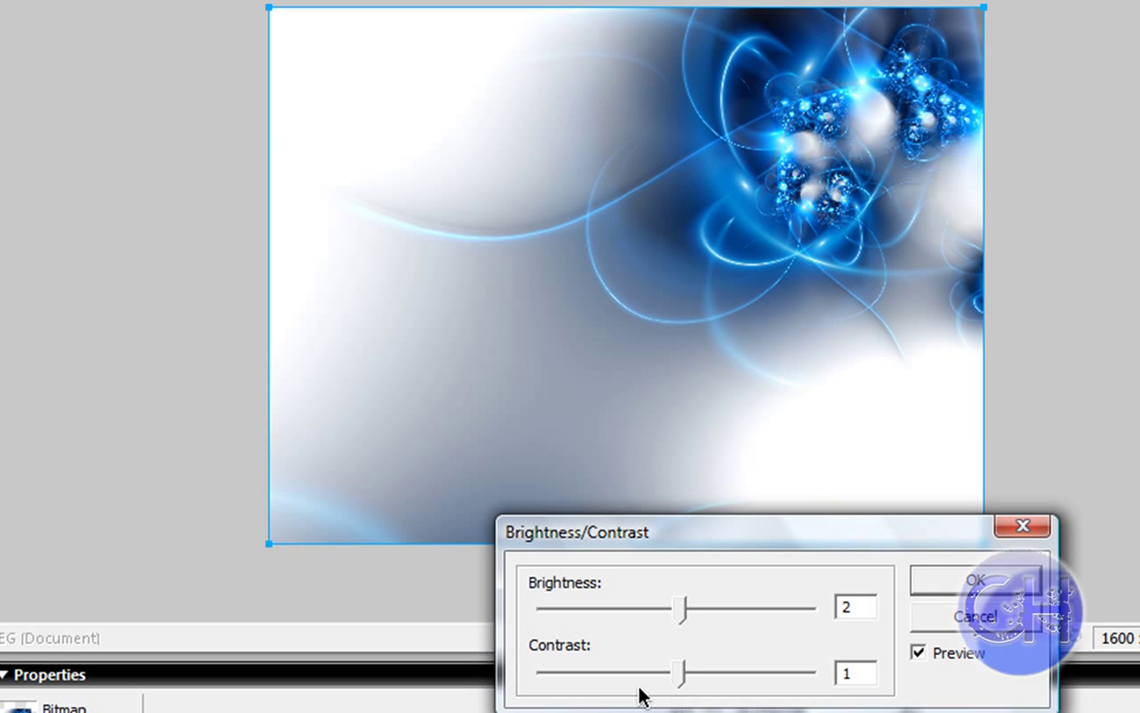
drag(680, 673, 737, 673)
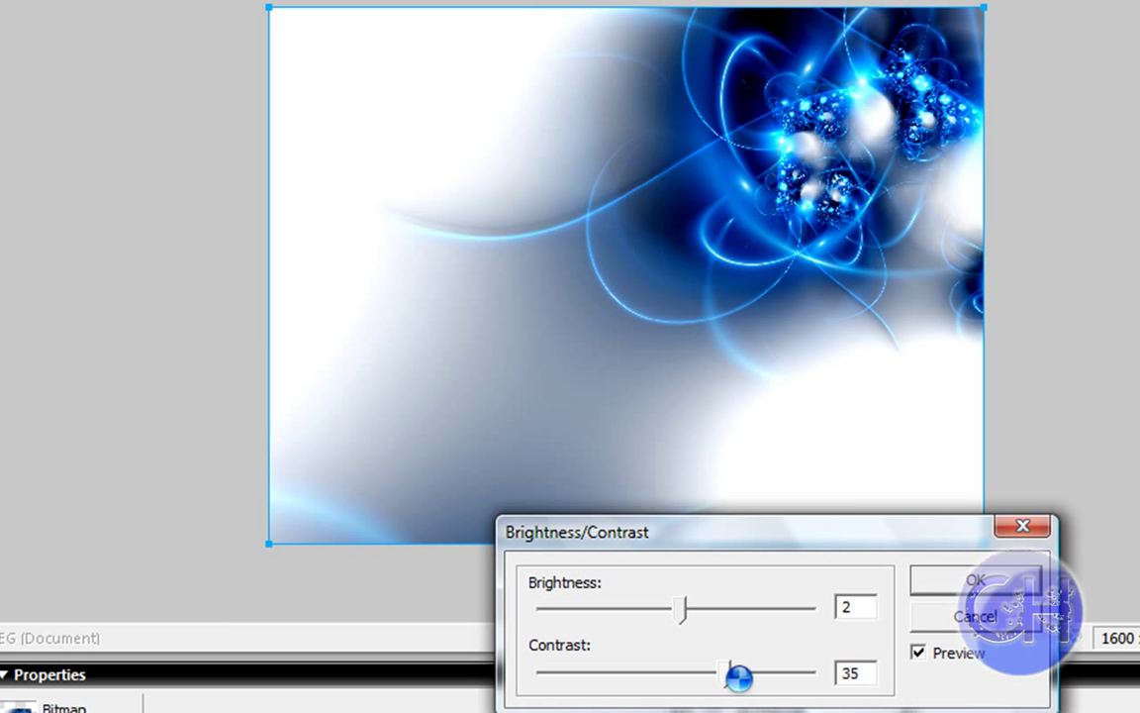
drag(738, 676, 747, 671)
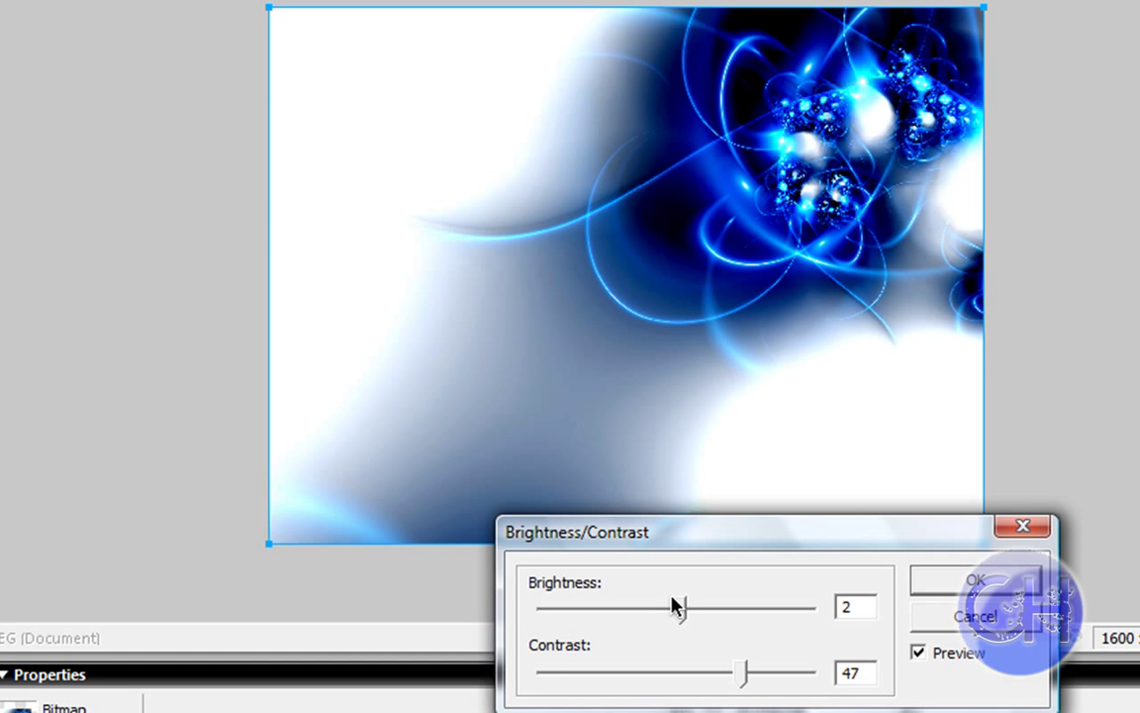
drag(683, 608, 656, 607)
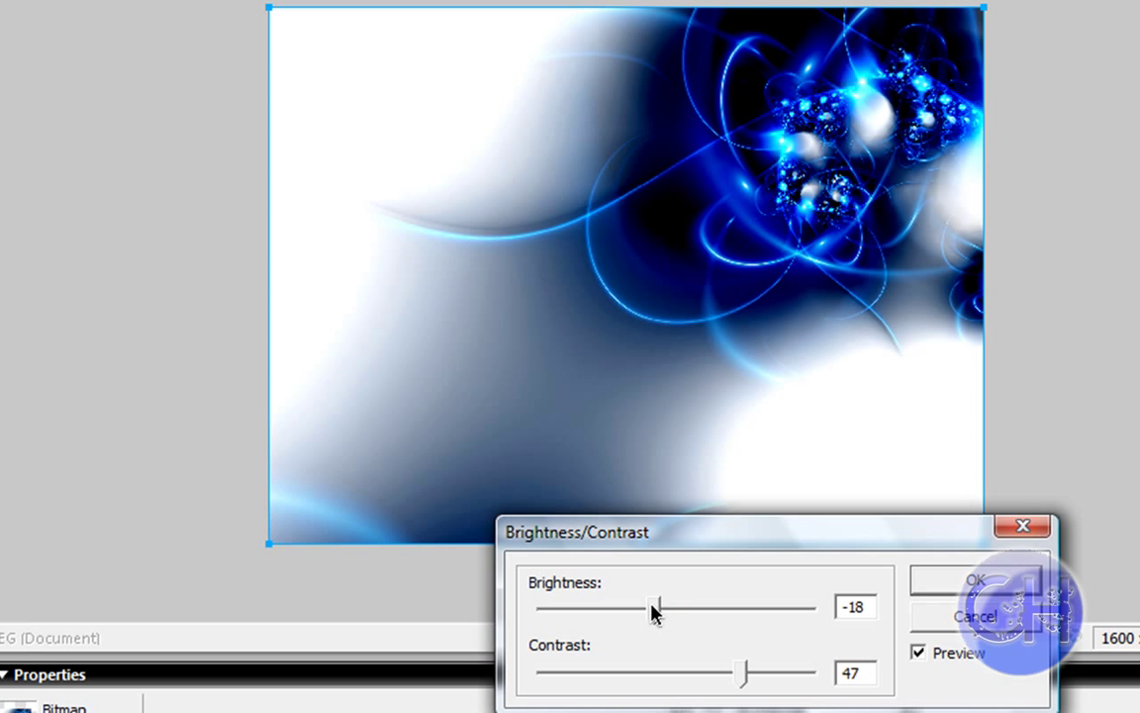
drag(655, 607, 665, 613)
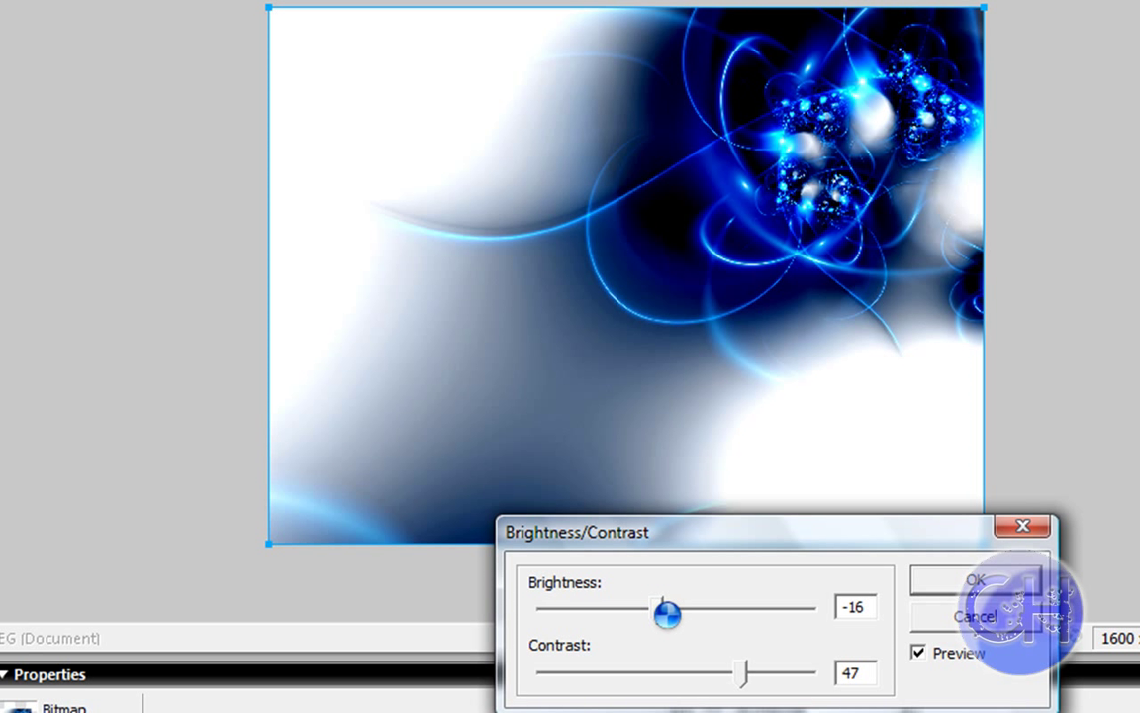
drag(666, 615, 679, 615)
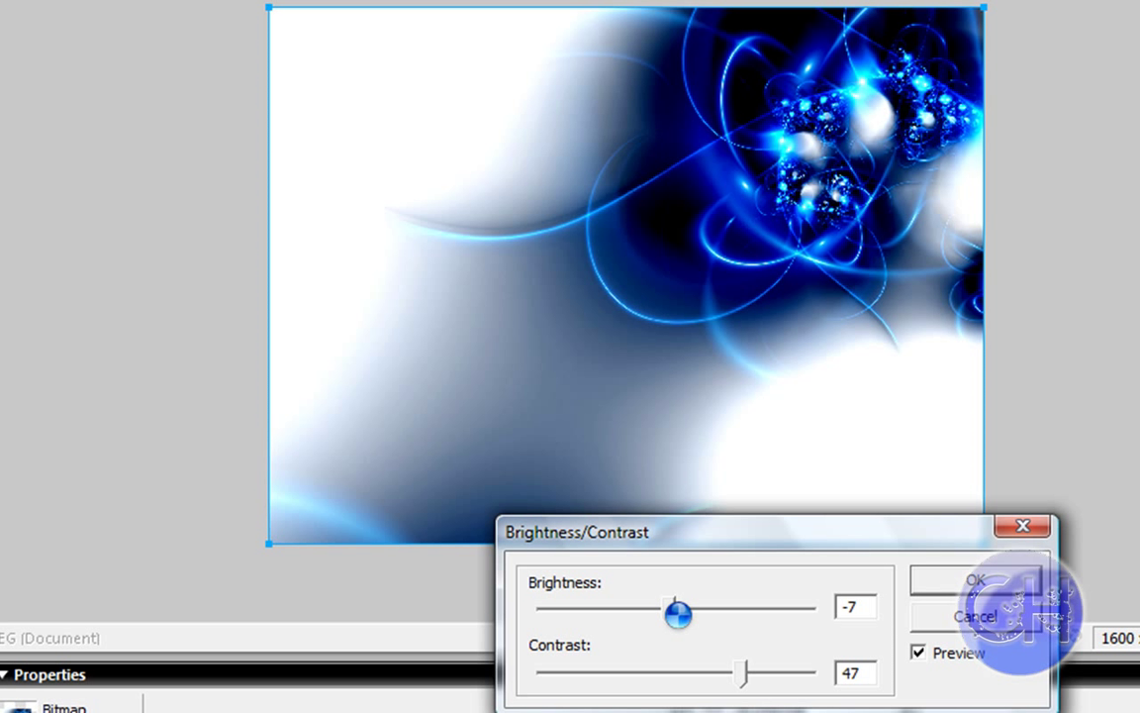
drag(742, 673, 757, 684)
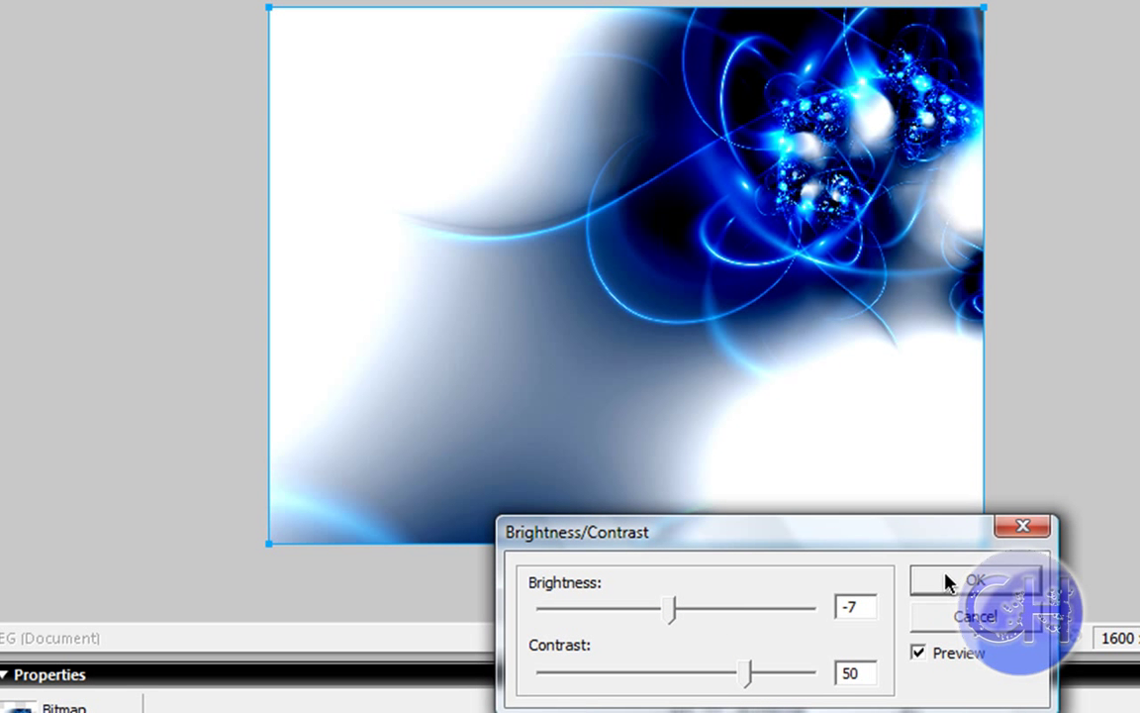
click(974, 579)
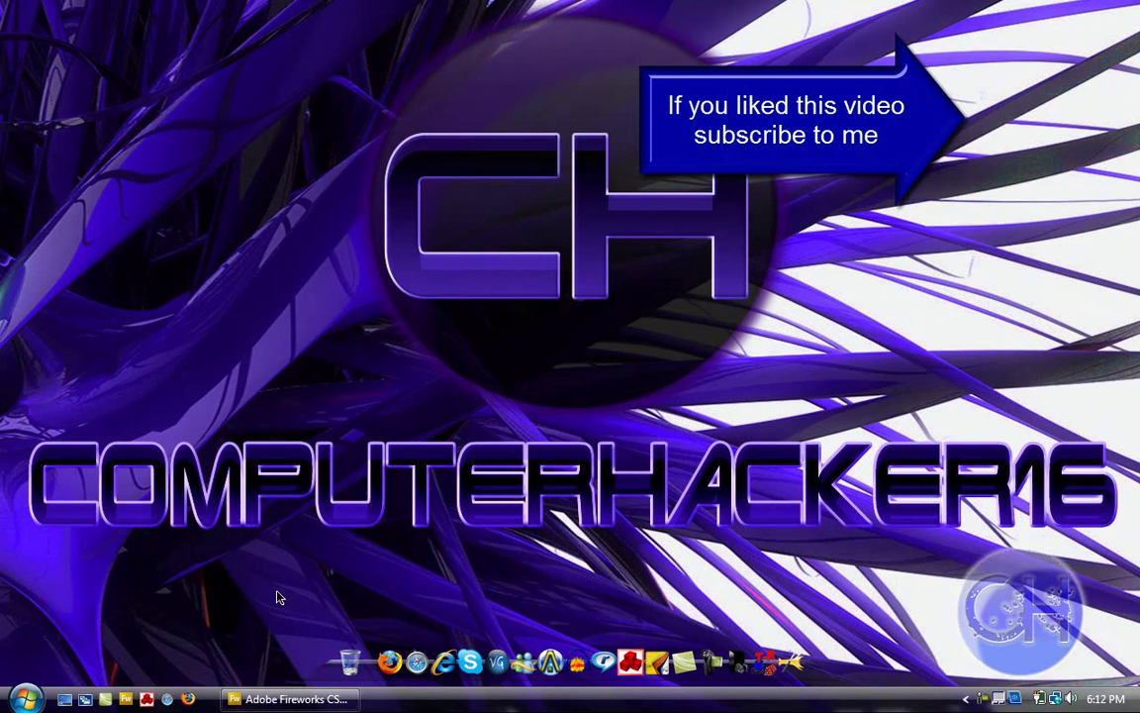
mouse_move(413, 604)
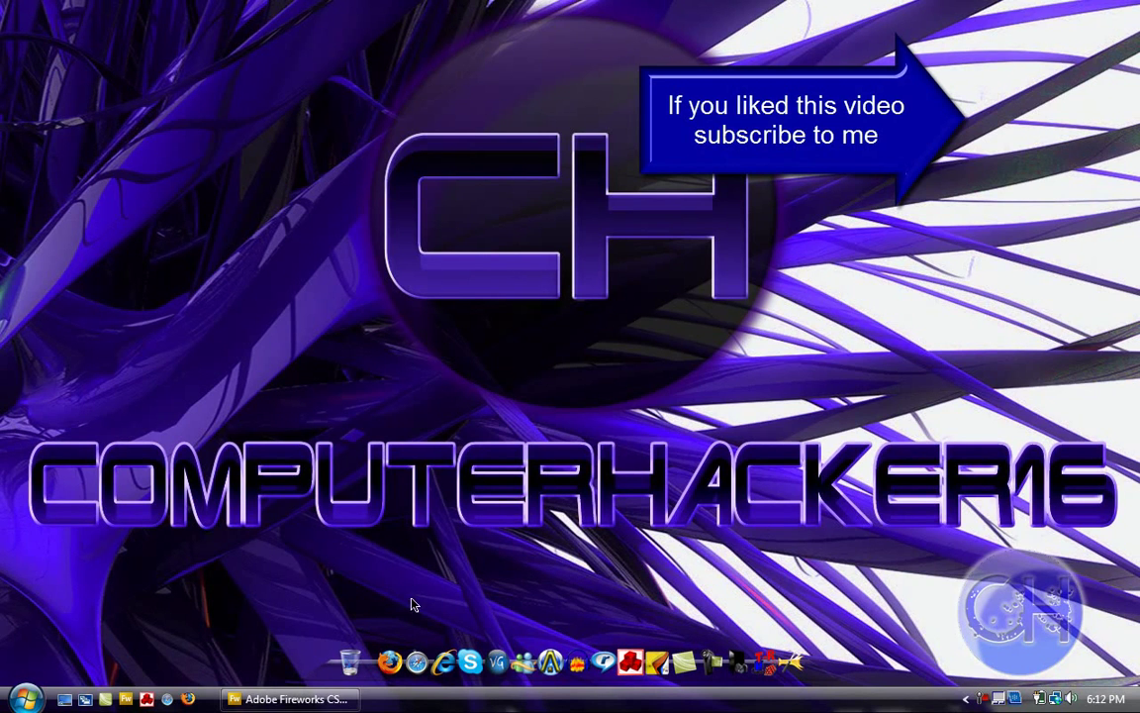
mouse_move(169, 470)
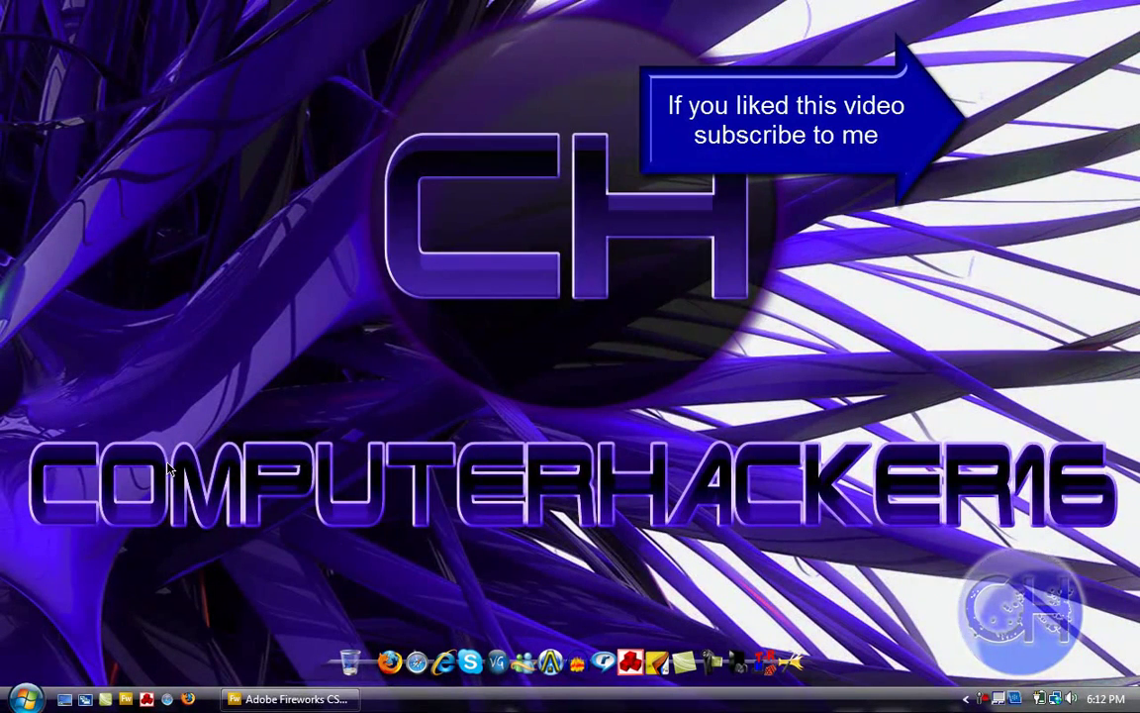